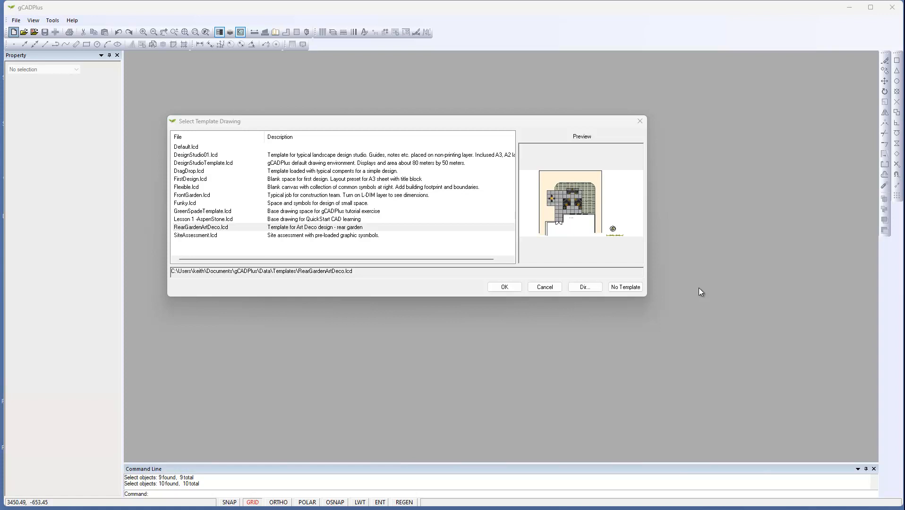
mouse_move(603, 343)
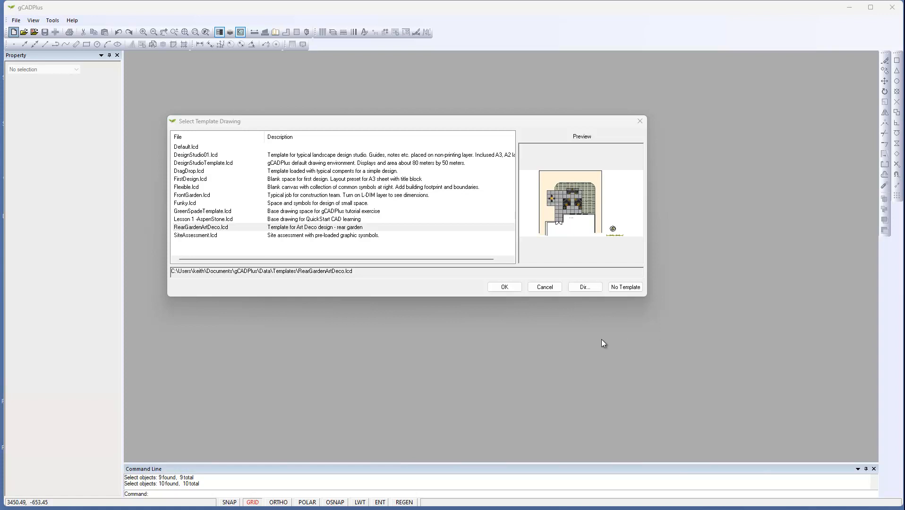
mouse_move(600, 345)
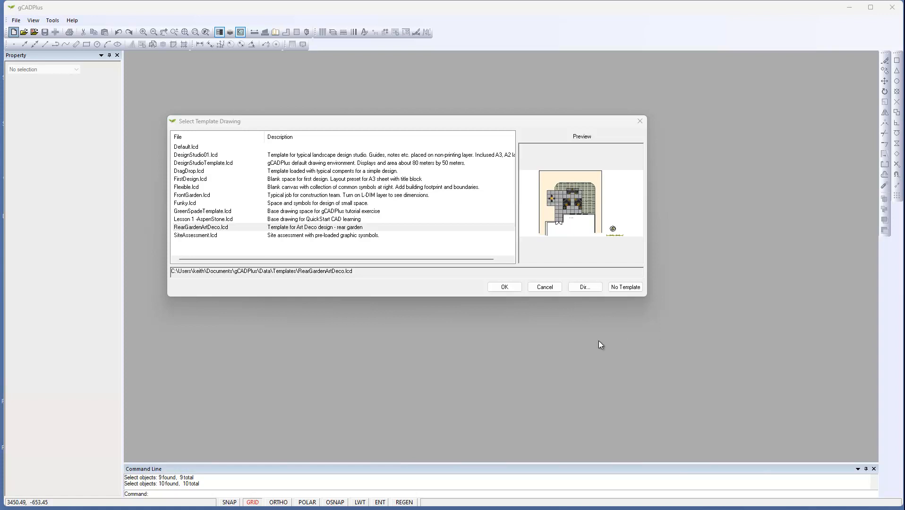
mouse_move(598, 346)
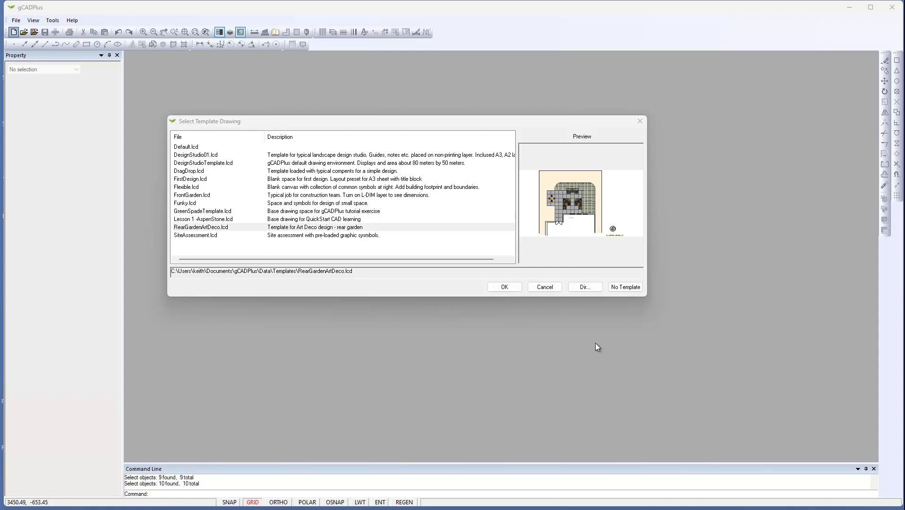
mouse_move(538, 360)
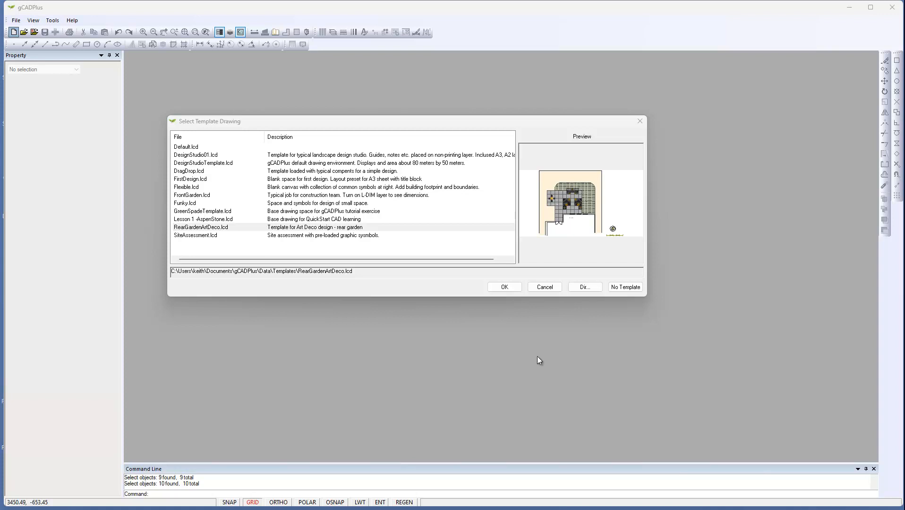
mouse_move(148, 69)
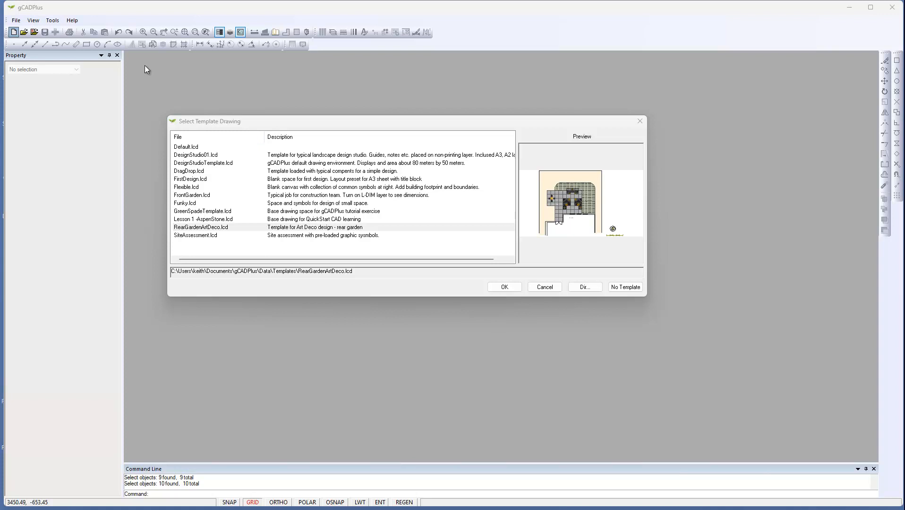
mouse_move(292, 269)
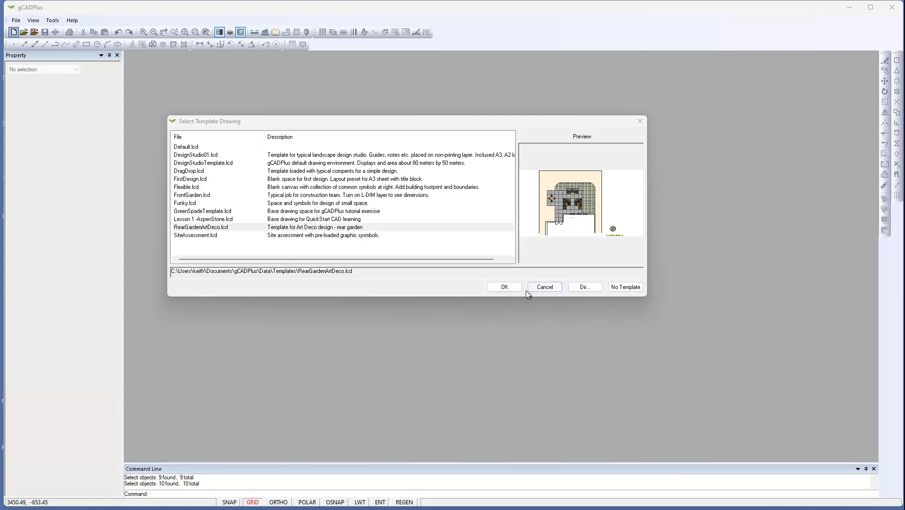
- Create a new drawing from the RearGardenArtDeco.lcd rear garden template
click(504, 287)
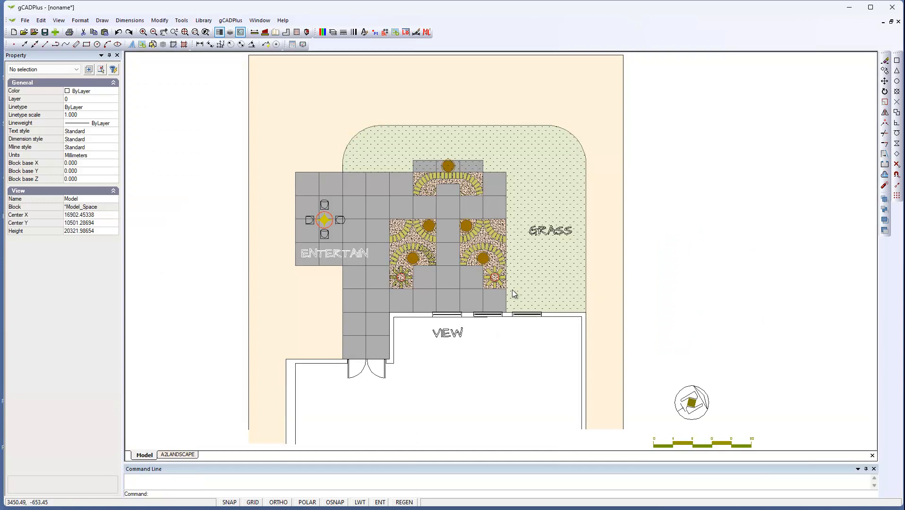
mouse_move(175, 371)
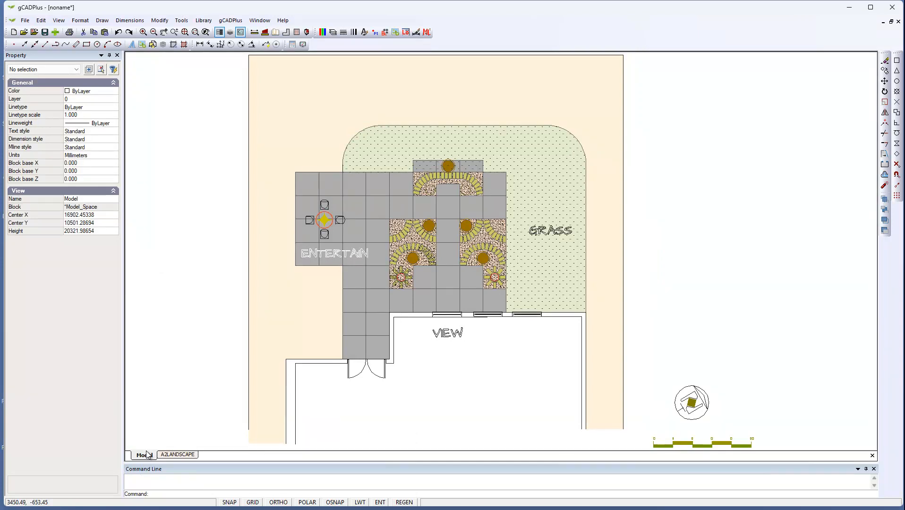
click(177, 455)
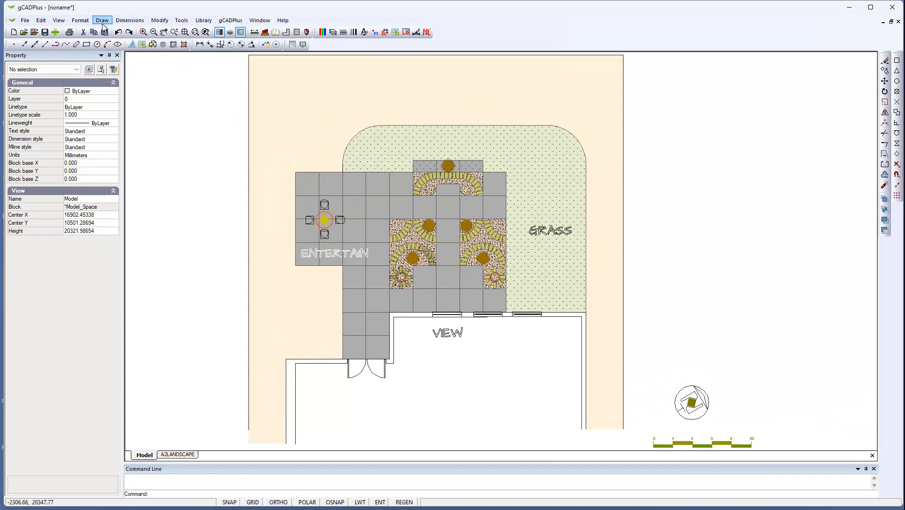
- Set the drawing background colour to Black via View > Background Color
click(58, 19)
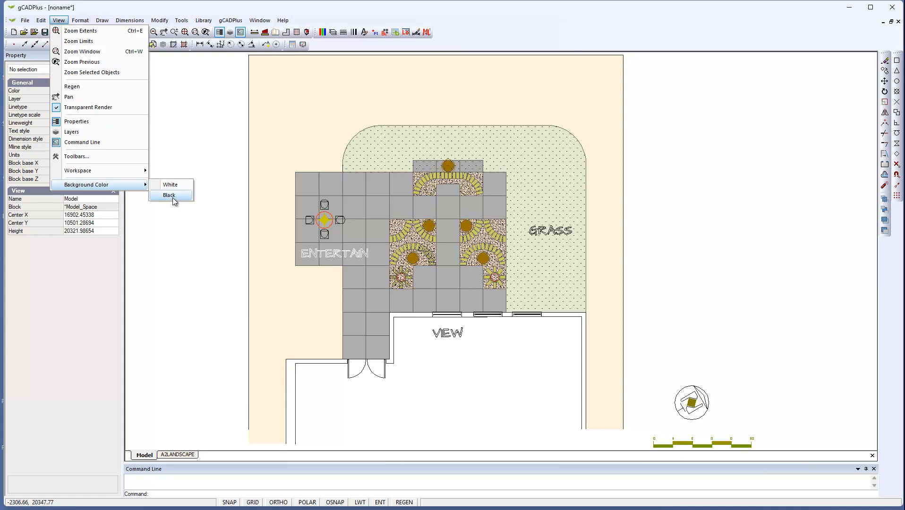
click(169, 195)
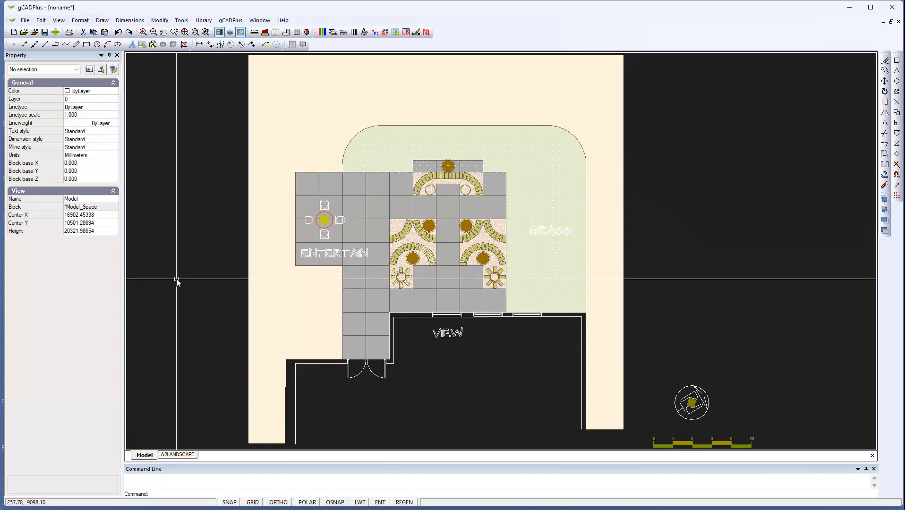
mouse_move(233, 284)
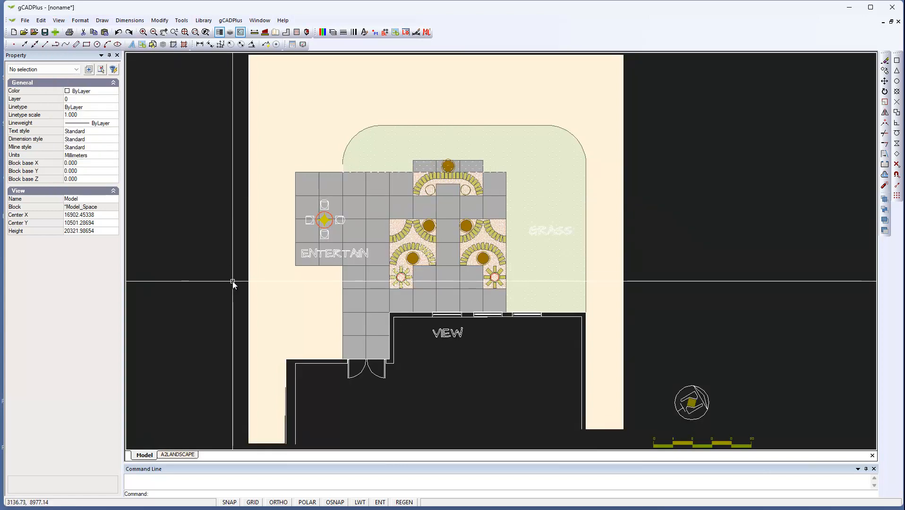
mouse_move(231, 286)
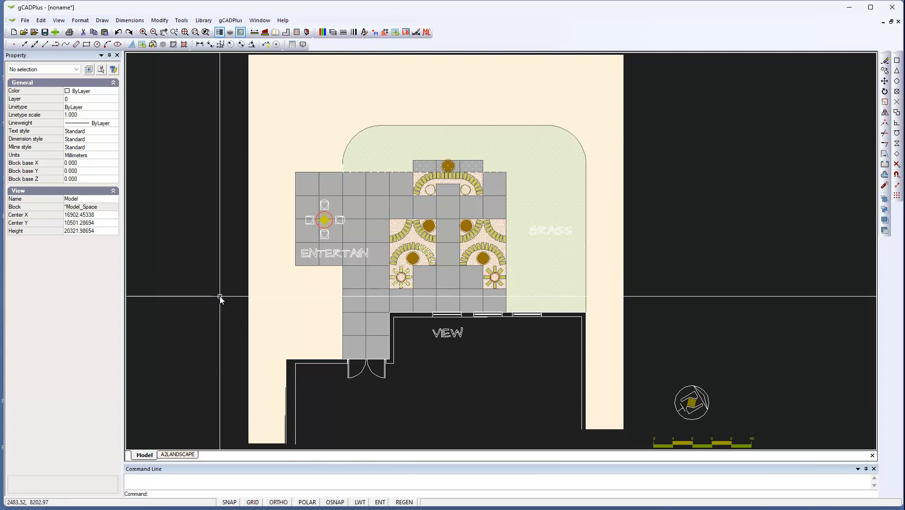
mouse_move(212, 264)
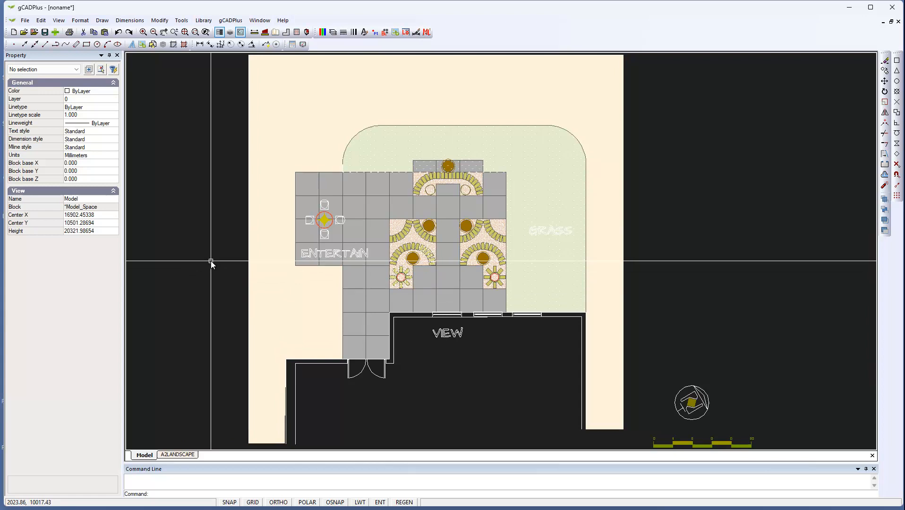
mouse_move(213, 224)
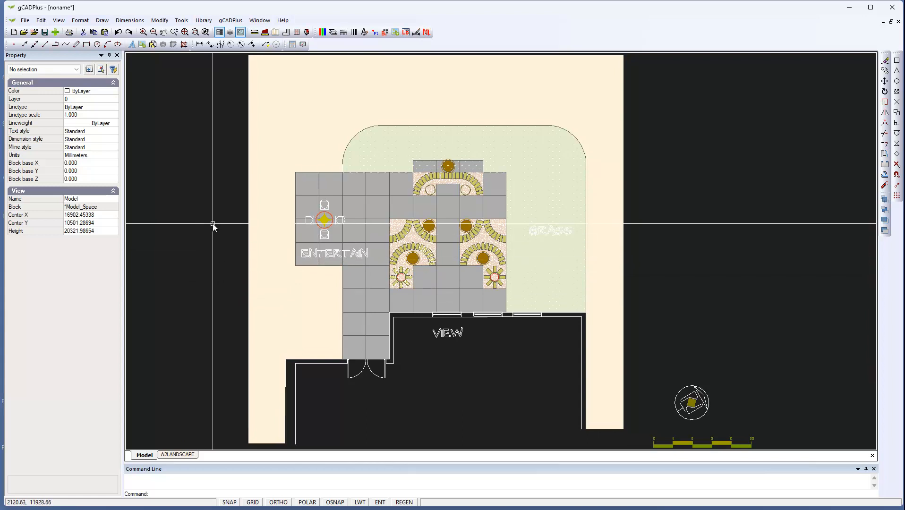
mouse_move(497, 373)
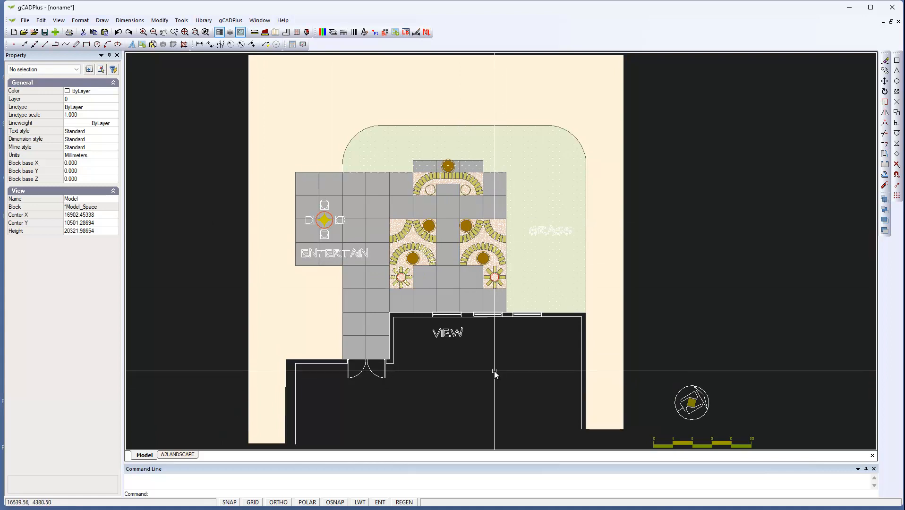
mouse_move(497, 368)
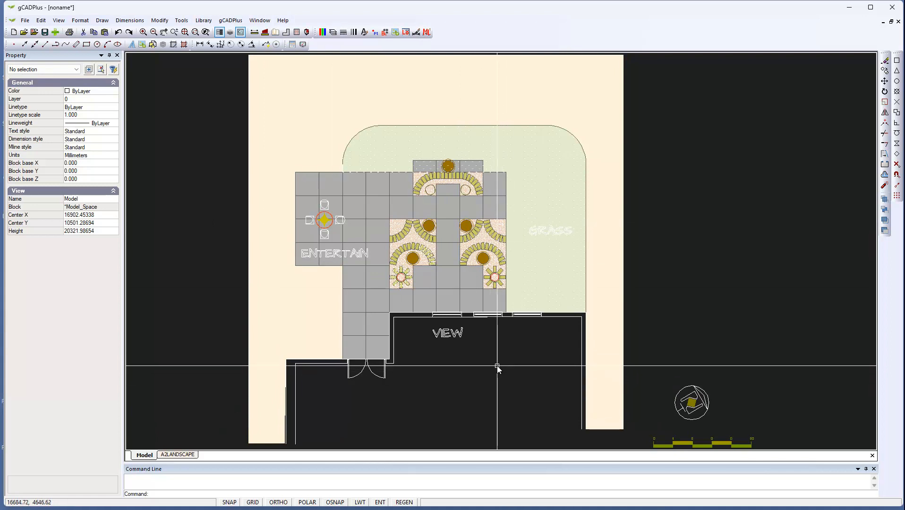
mouse_move(891, 374)
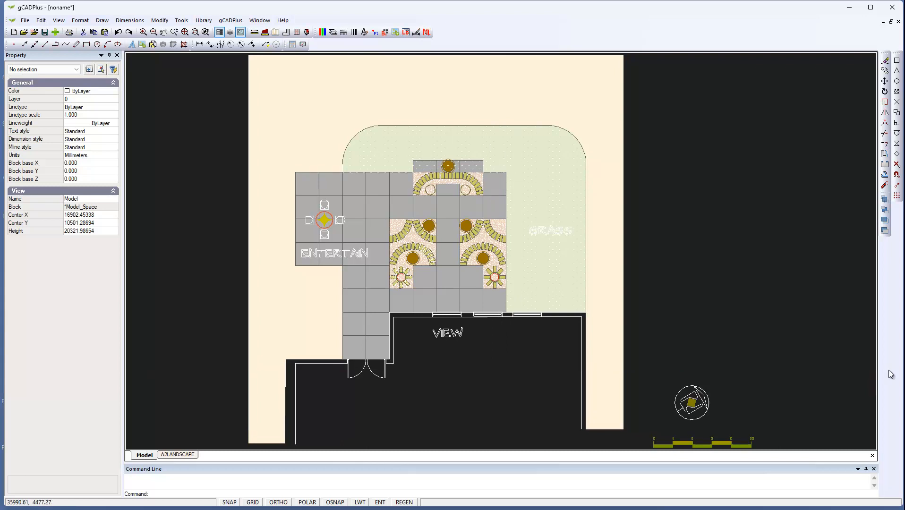
mouse_move(843, 372)
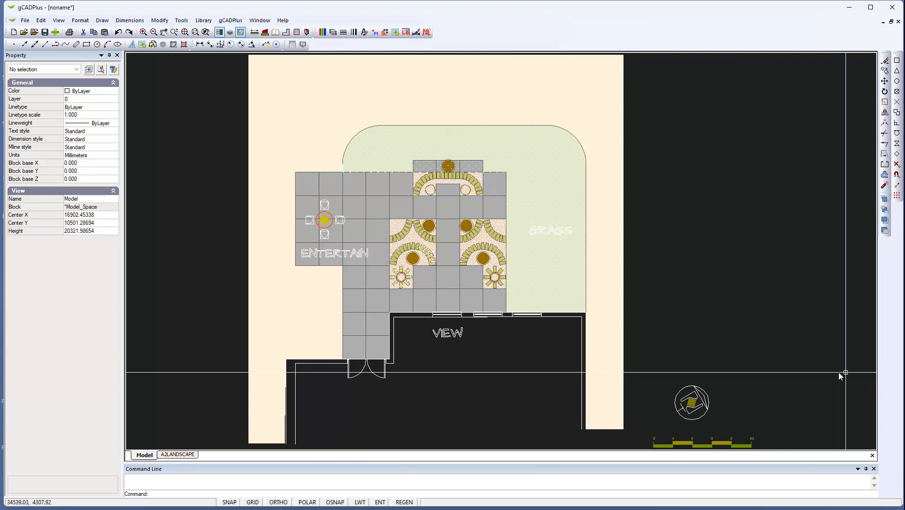
mouse_move(889, 379)
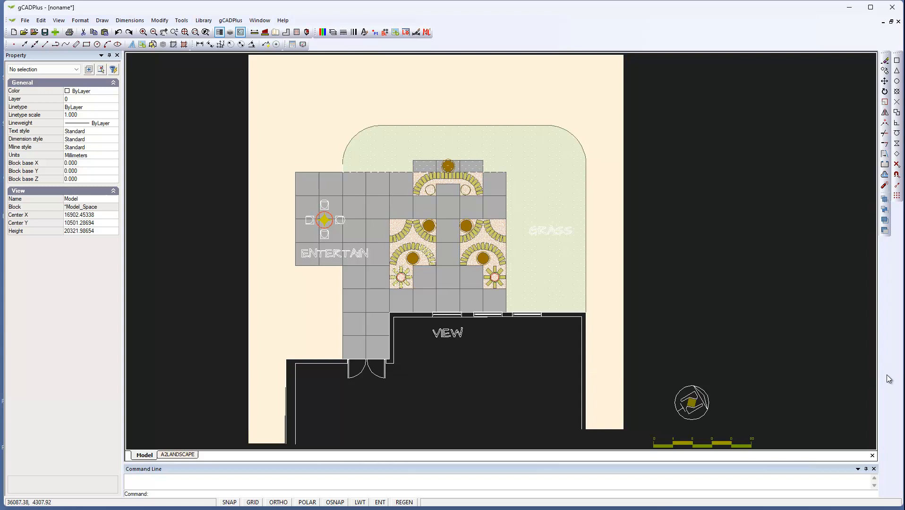
mouse_move(882, 377)
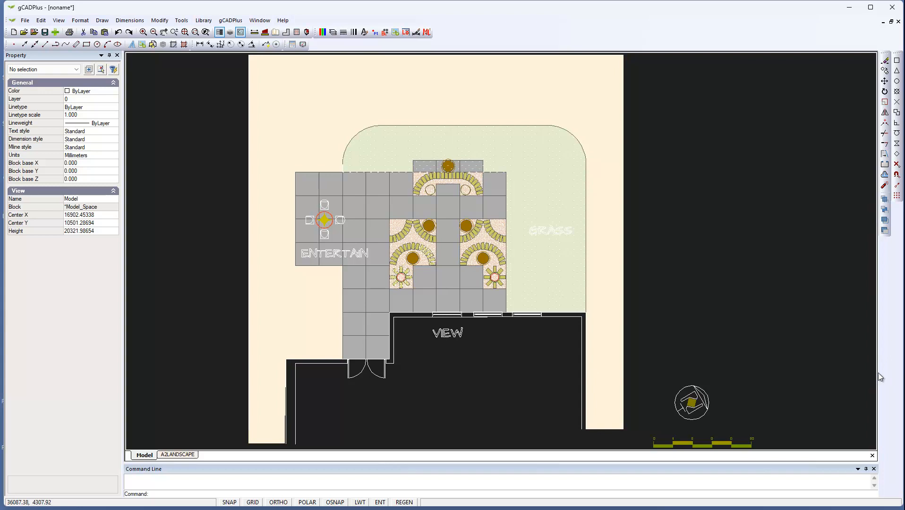
mouse_move(812, 371)
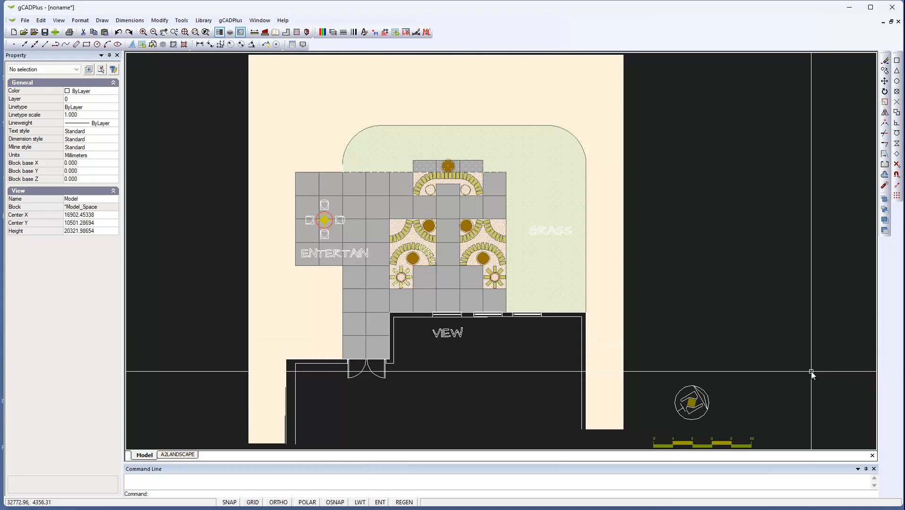
mouse_move(868, 374)
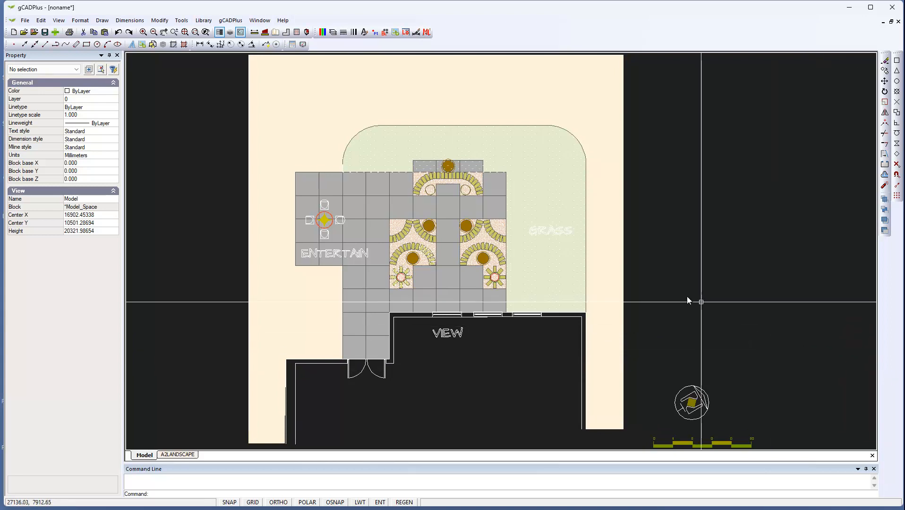
mouse_move(192, 209)
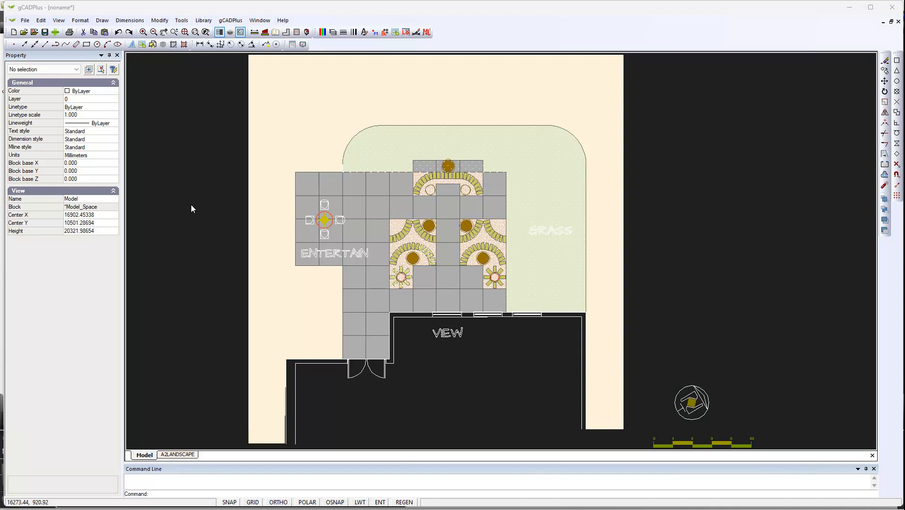
mouse_move(148, 442)
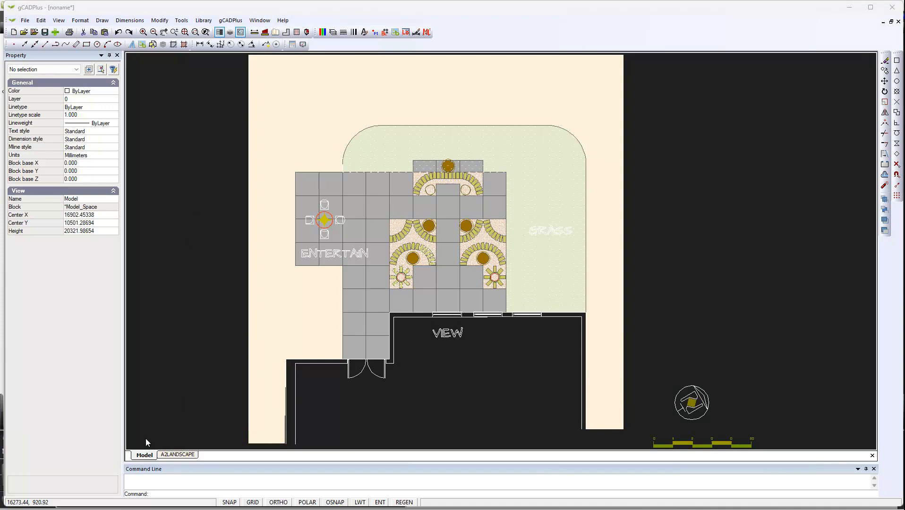
mouse_move(188, 318)
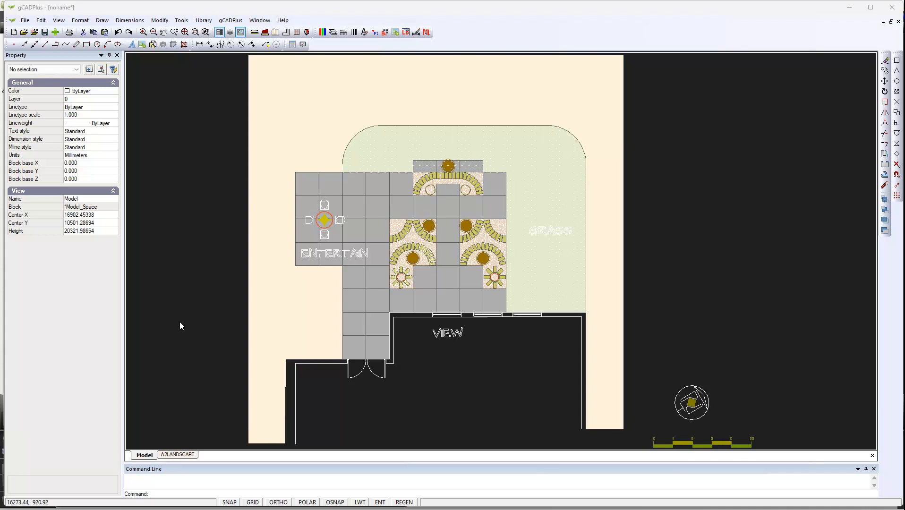
mouse_move(198, 363)
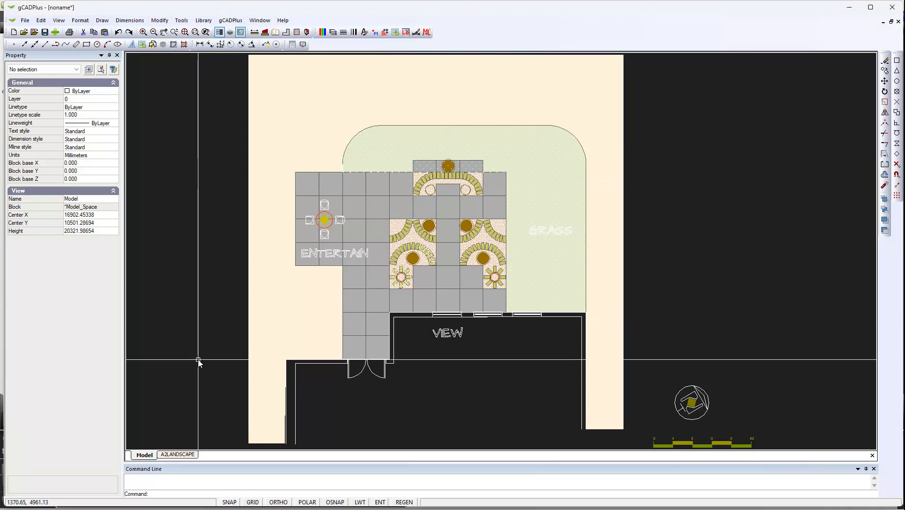
mouse_move(191, 361)
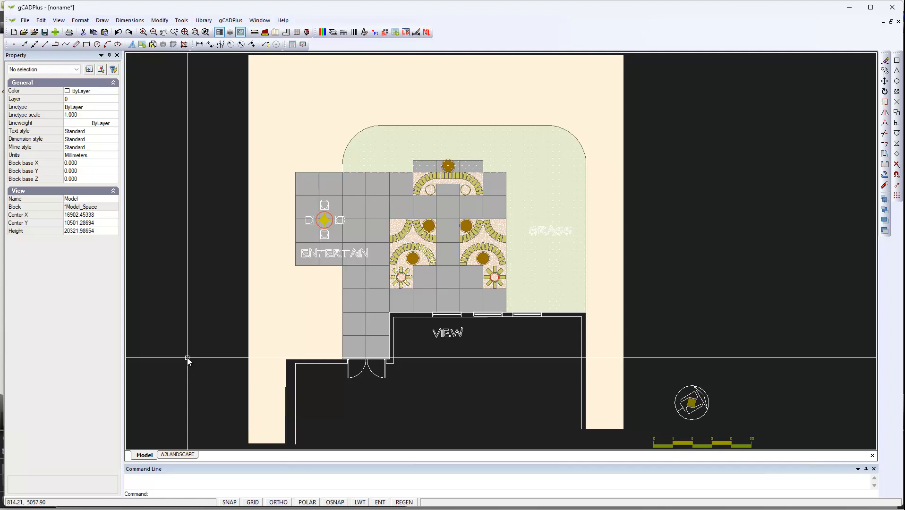
right_click(188, 361)
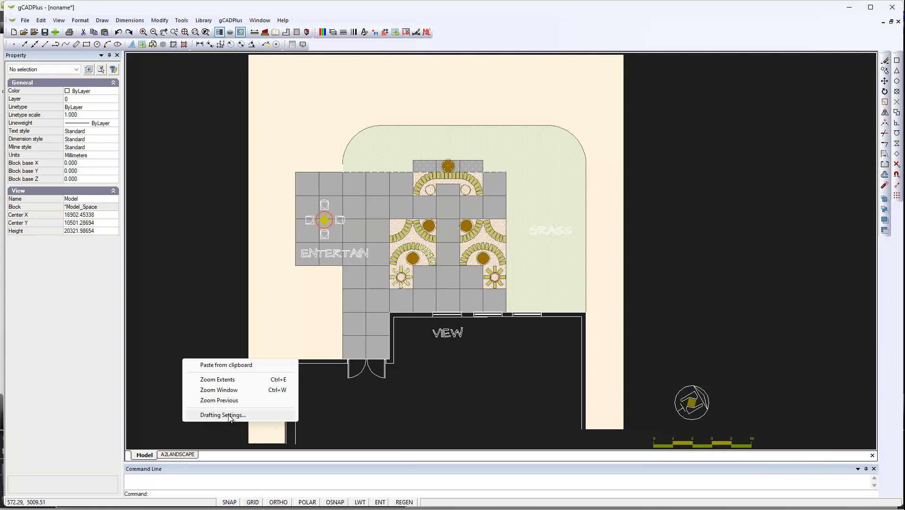
click(223, 415)
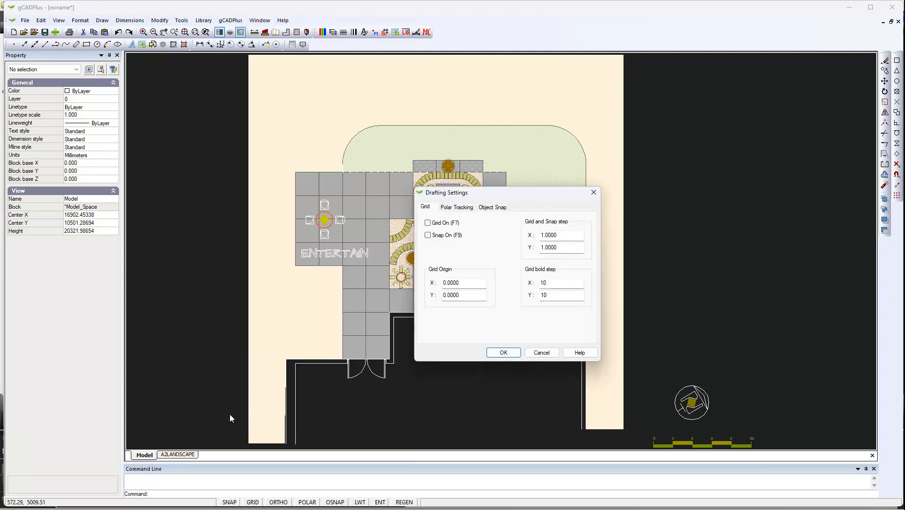
mouse_move(378, 352)
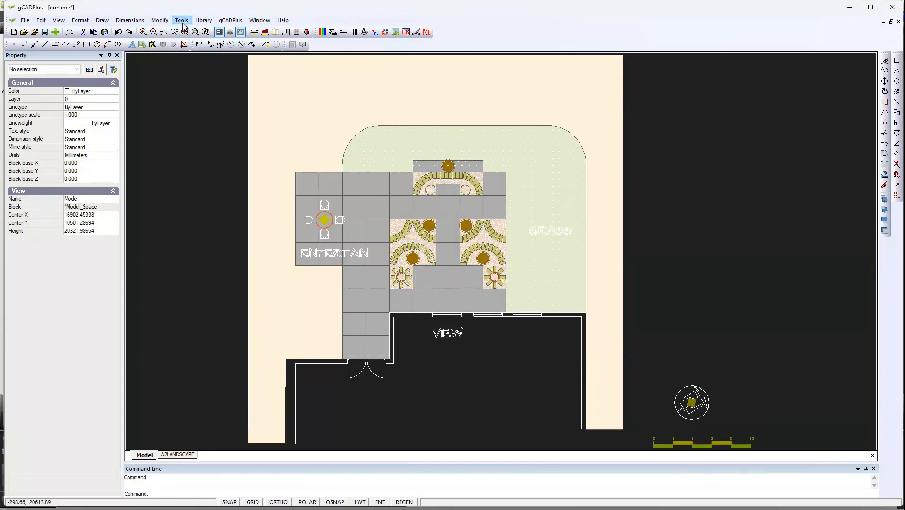
- Open Drawing's Parameters, move the dialog higher, and scroll to the model and paper colours
click(181, 20)
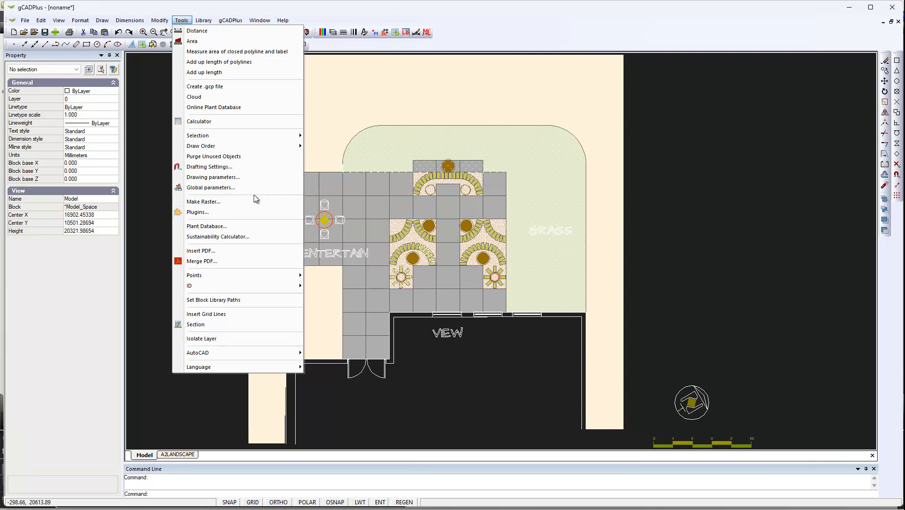
mouse_move(220, 188)
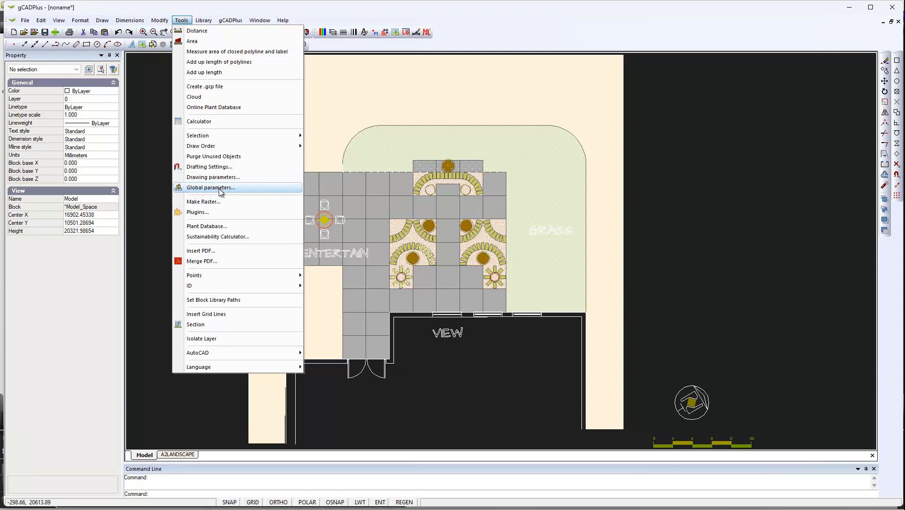
mouse_move(221, 177)
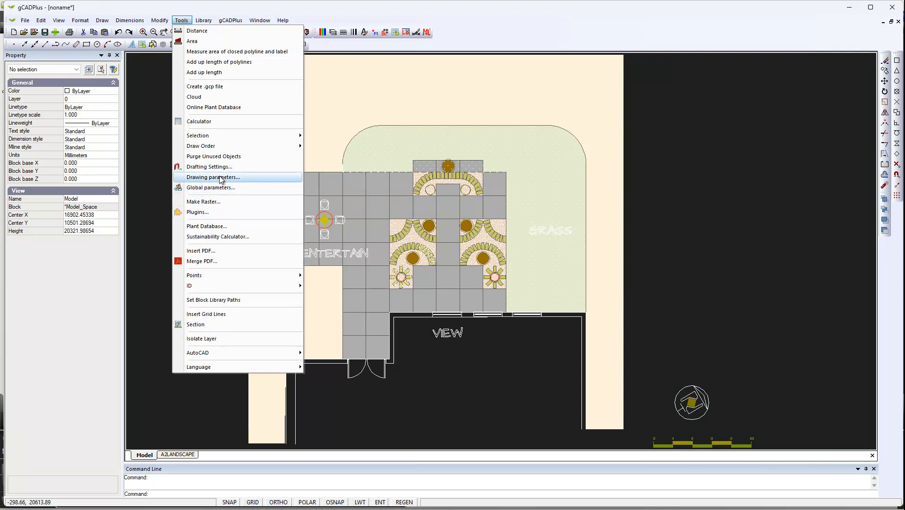
mouse_move(229, 188)
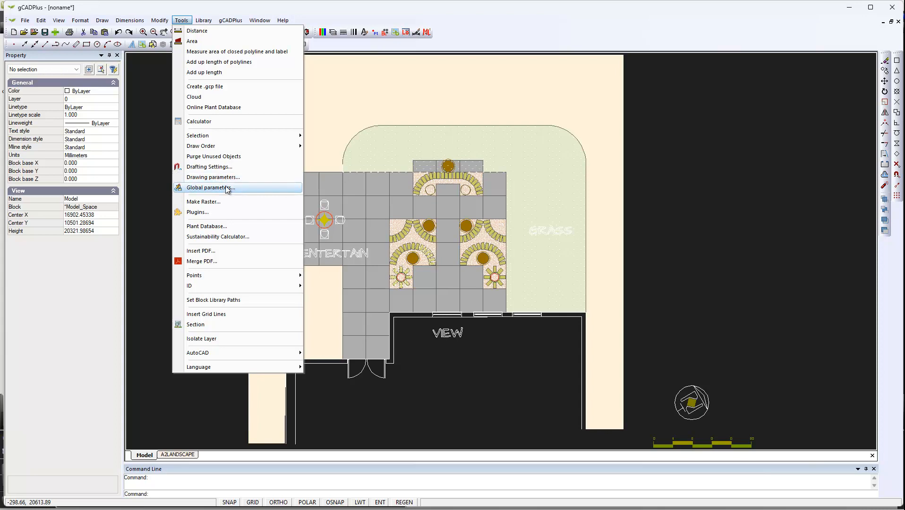
click(213, 177)
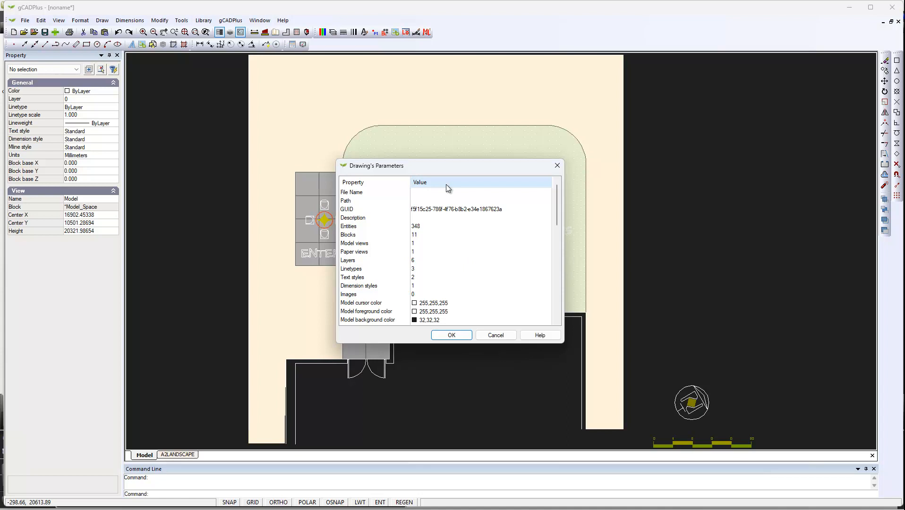
drag(447, 166, 362, 92)
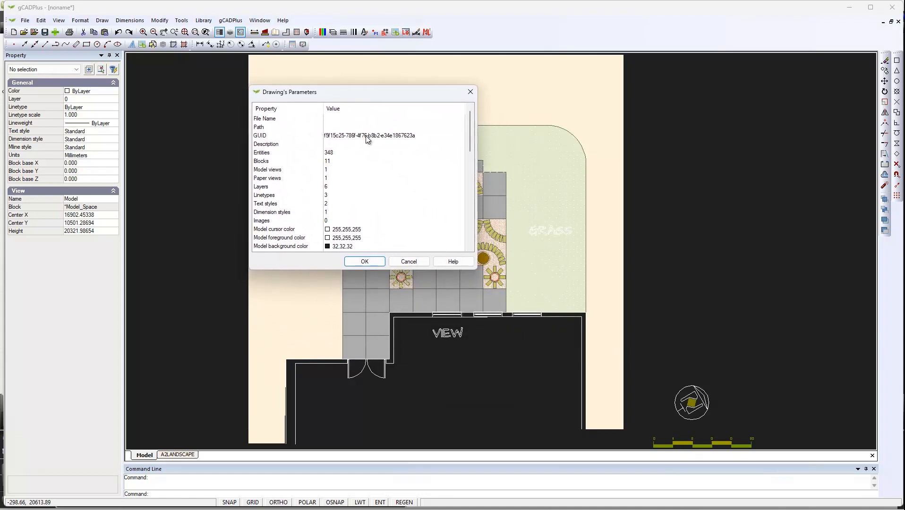
mouse_move(283, 238)
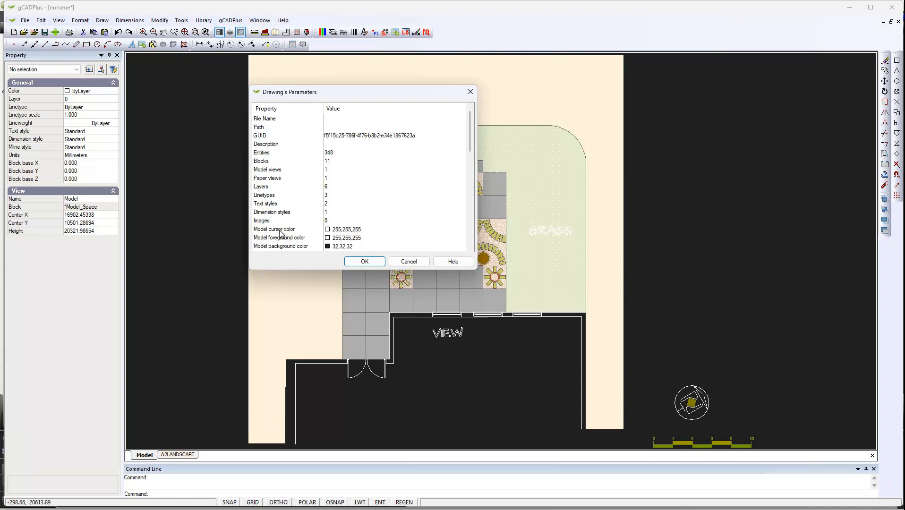
mouse_move(388, 249)
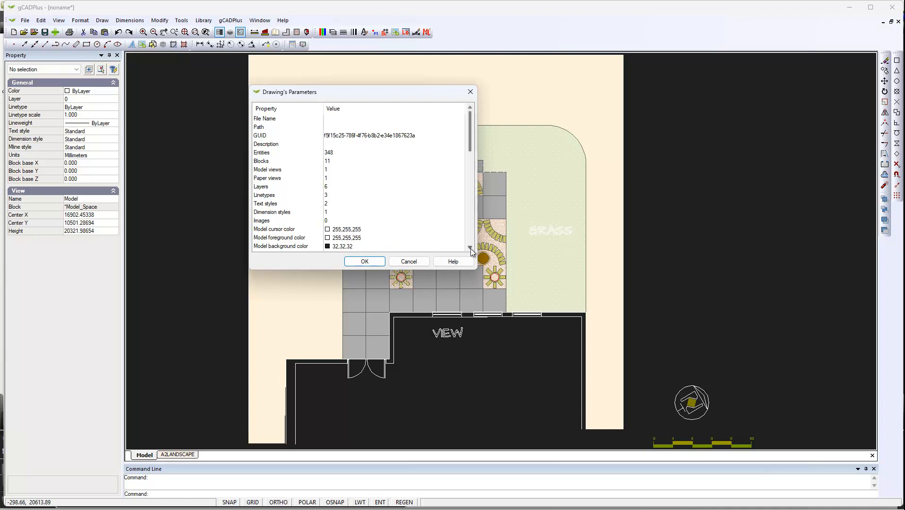
scroll(down, 3)
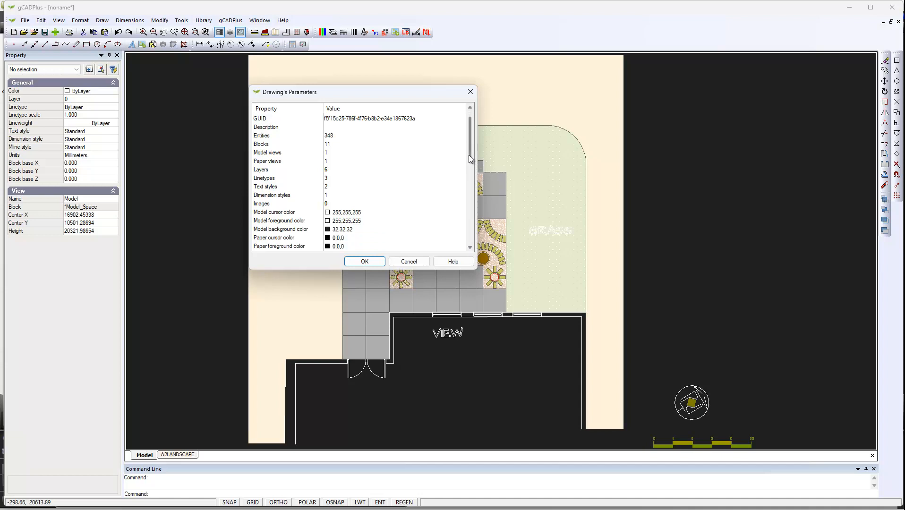
scroll(down, 3)
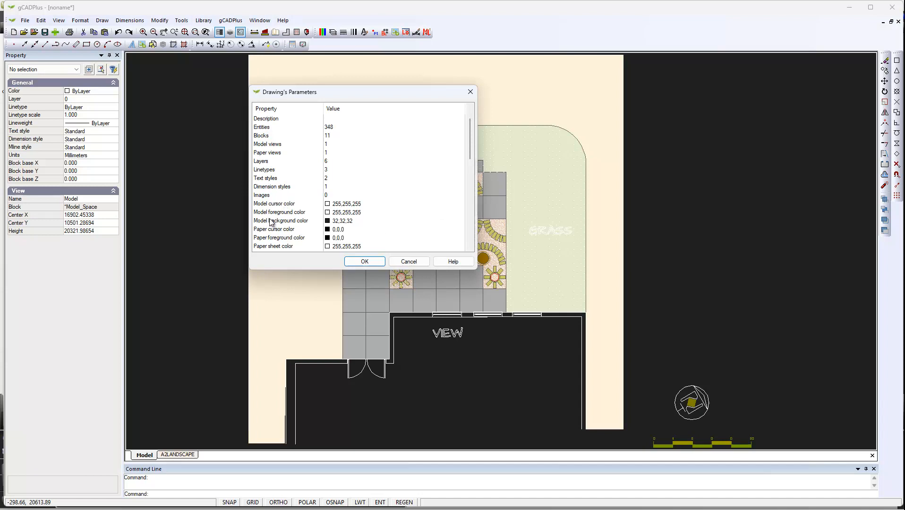
mouse_move(299, 224)
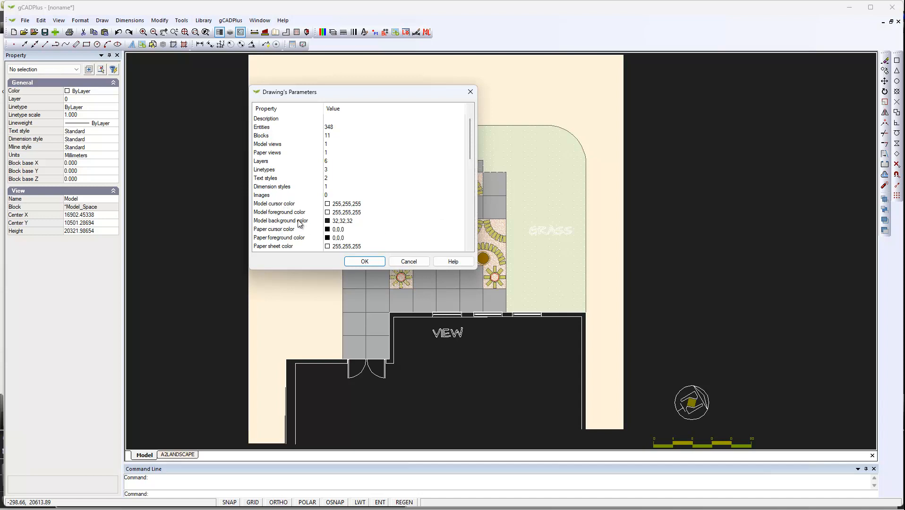
mouse_move(325, 224)
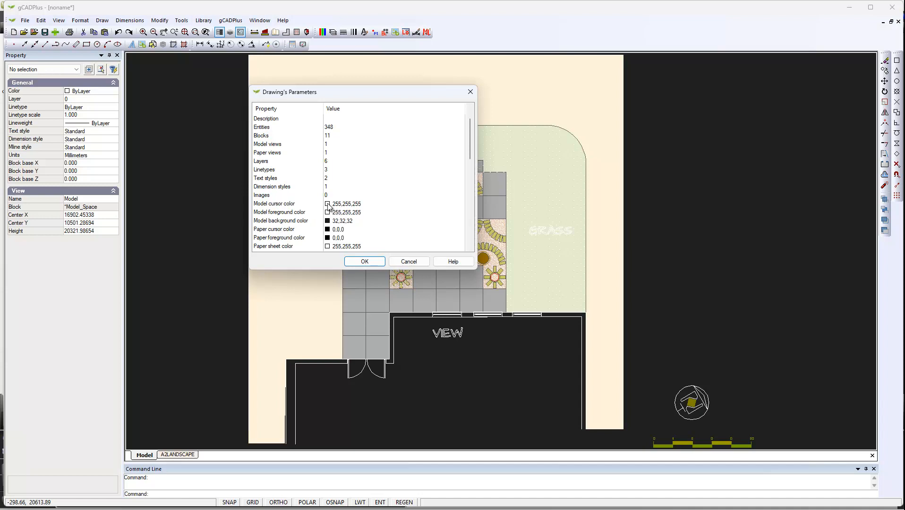
- Change the Model cursor color swatch to black and confirm
click(328, 204)
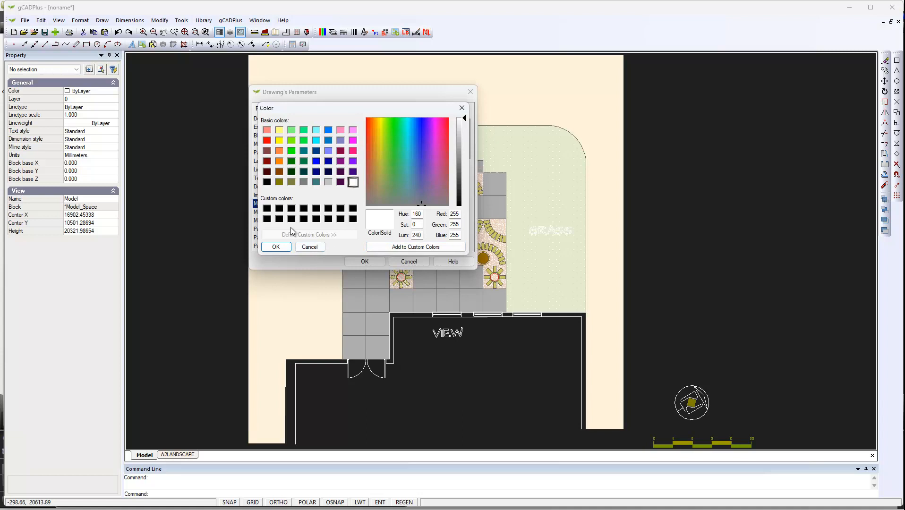
click(267, 182)
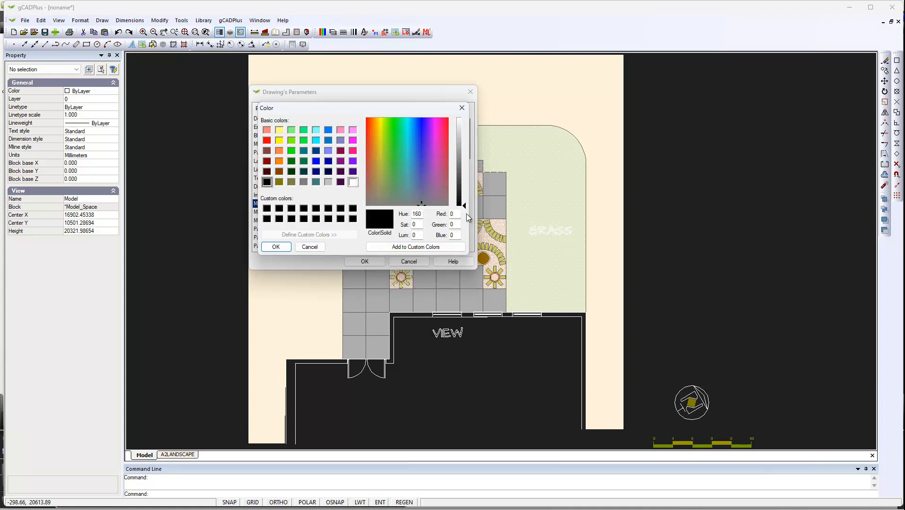
click(452, 213)
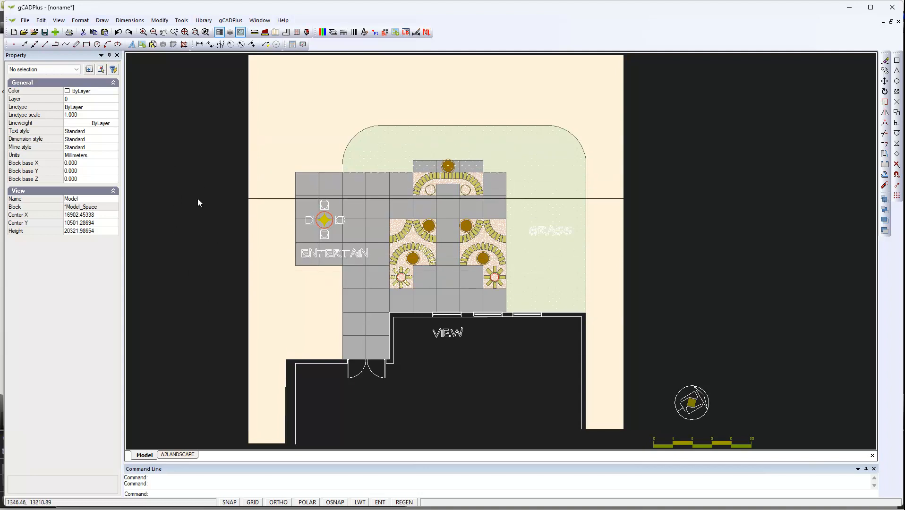
mouse_move(202, 231)
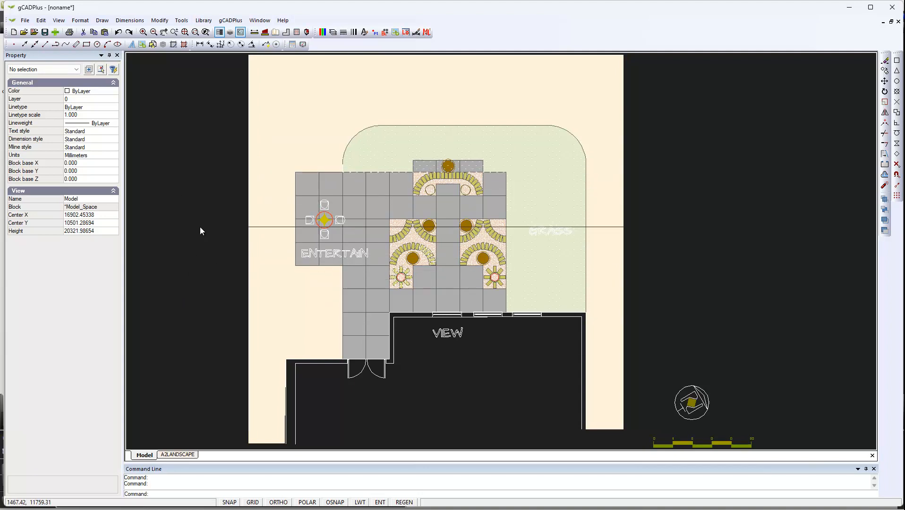
mouse_move(192, 244)
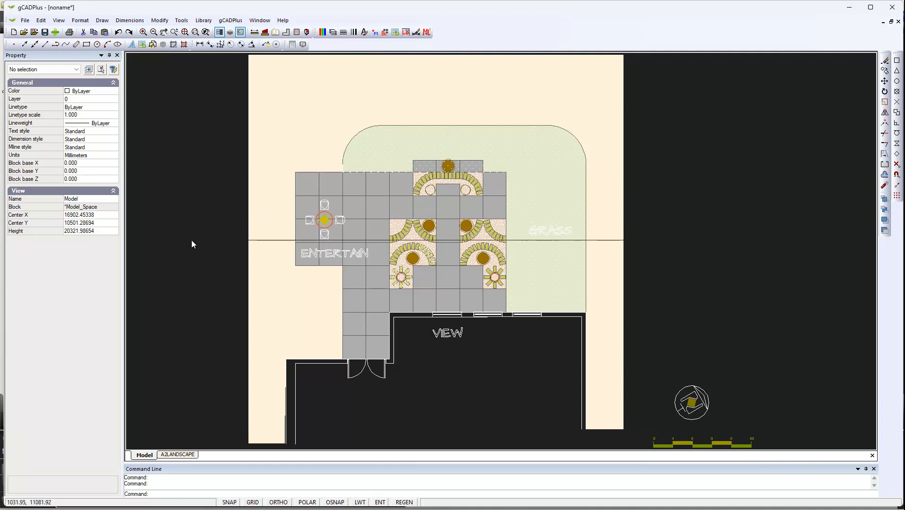
mouse_move(424, 125)
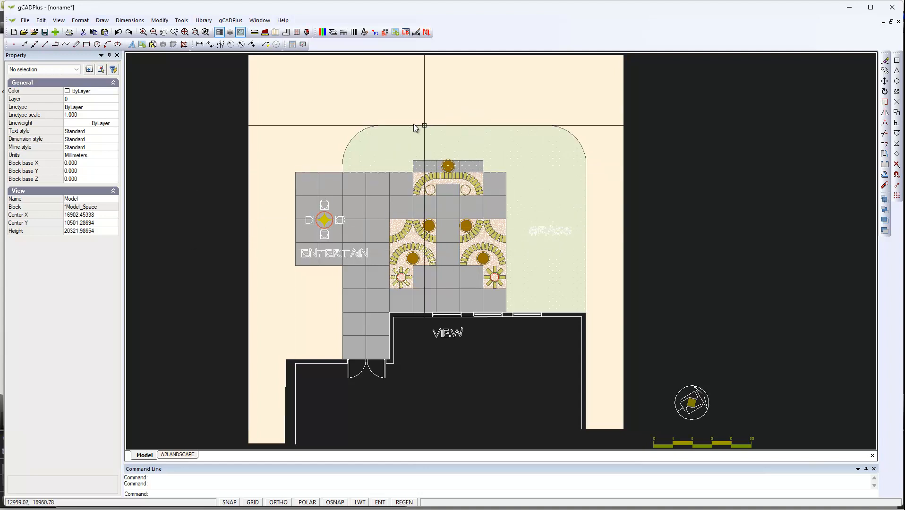
mouse_move(156, 108)
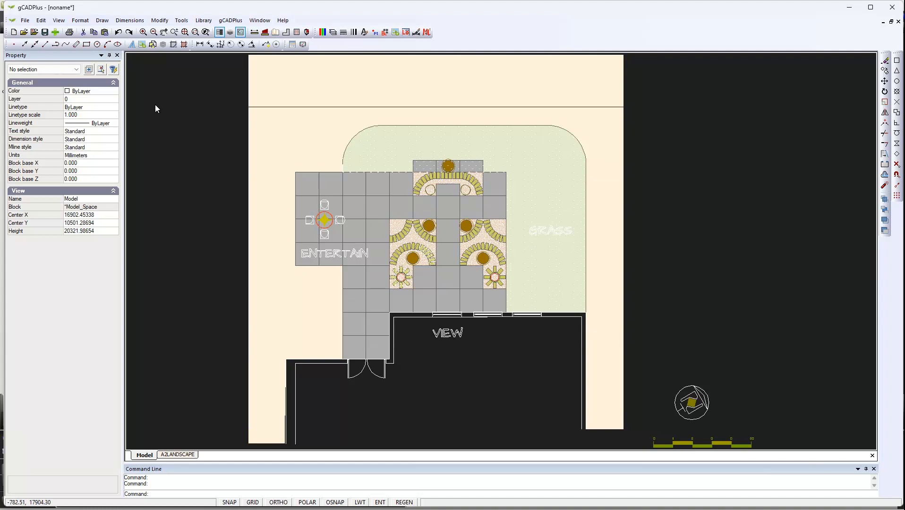
- Switch the model space background from black to white via View > Background Color
click(58, 20)
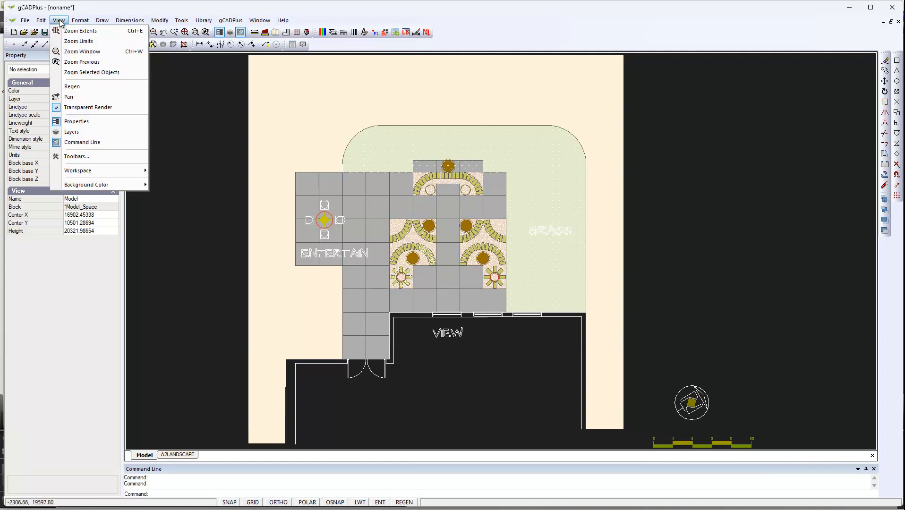
mouse_move(95, 185)
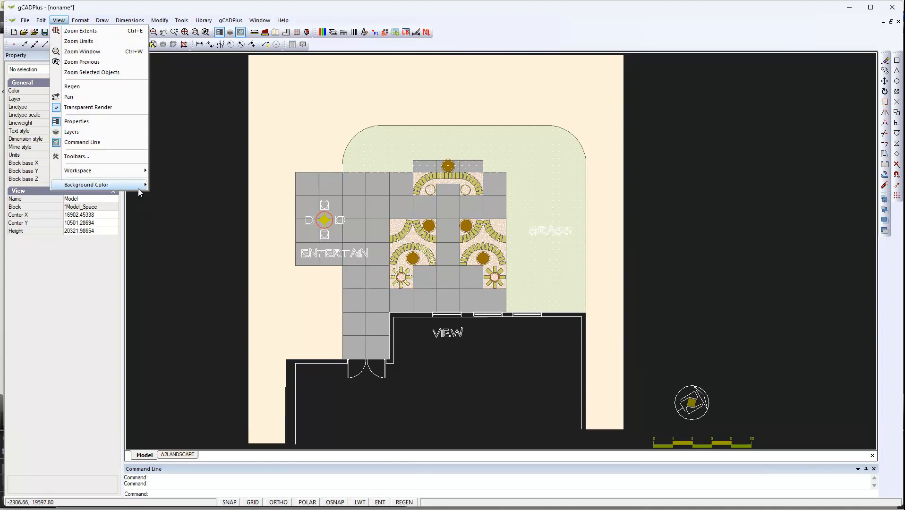
mouse_move(86, 184)
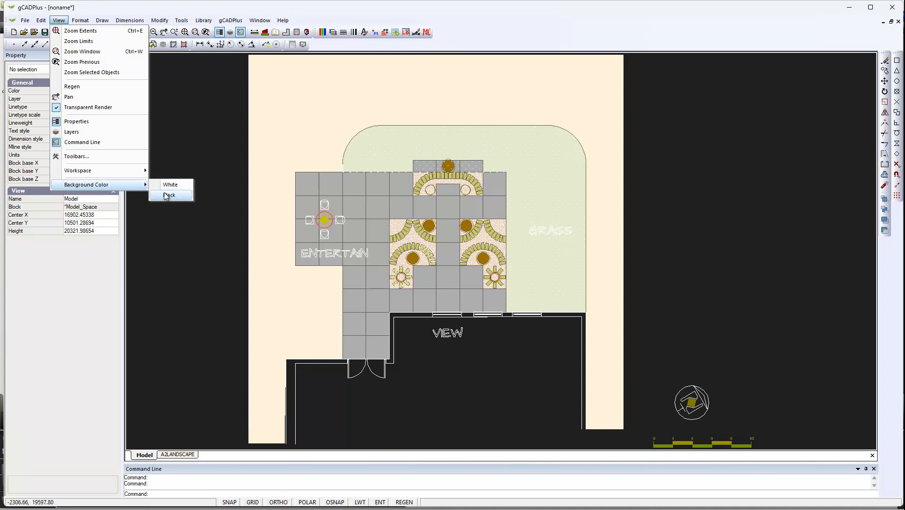
click(171, 185)
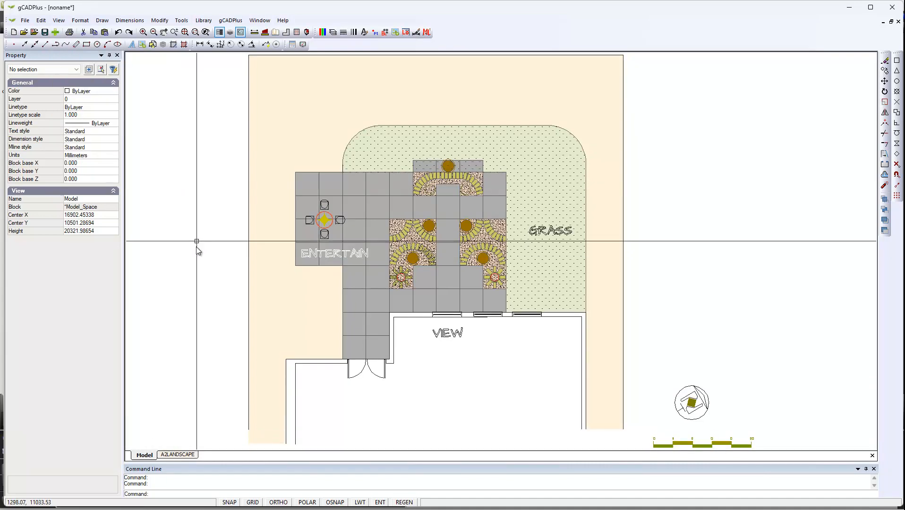
mouse_move(196, 279)
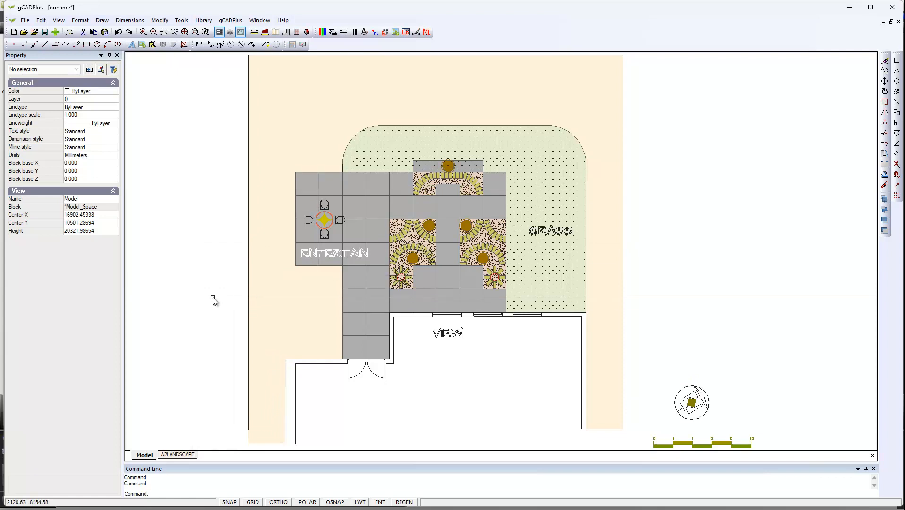
mouse_move(212, 297)
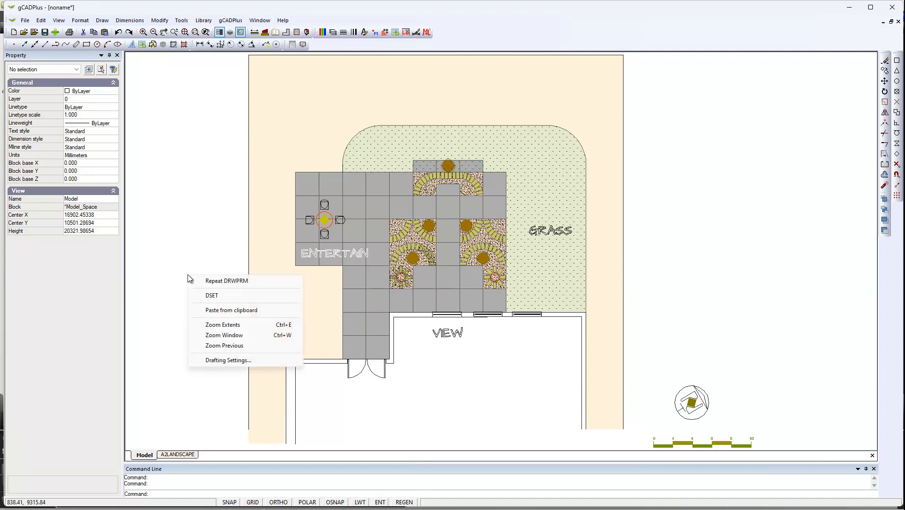
- Change the dark grey model colour in Drawing's Parameters to white
click(226, 281)
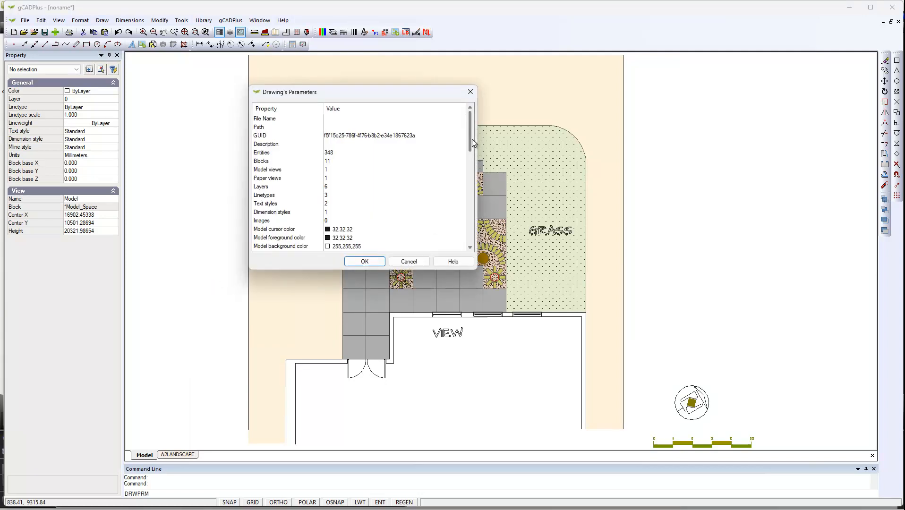
scroll(down, 3)
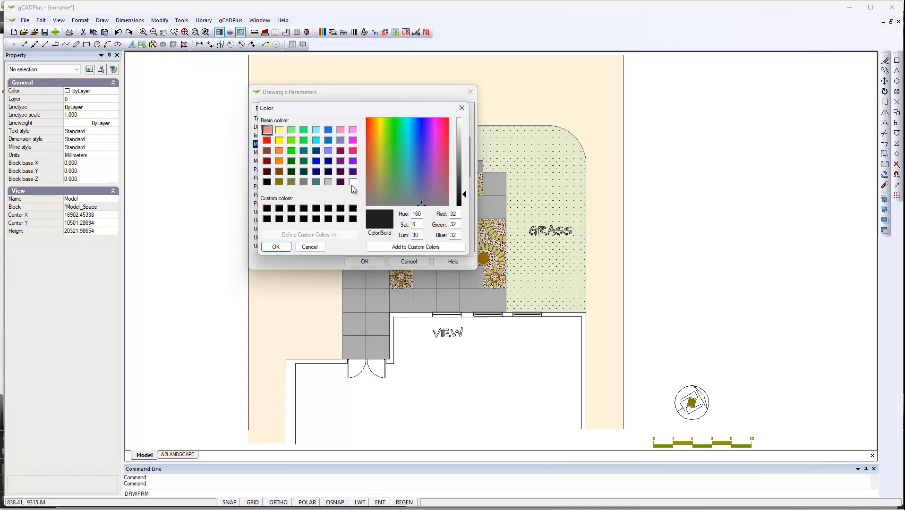
click(353, 181)
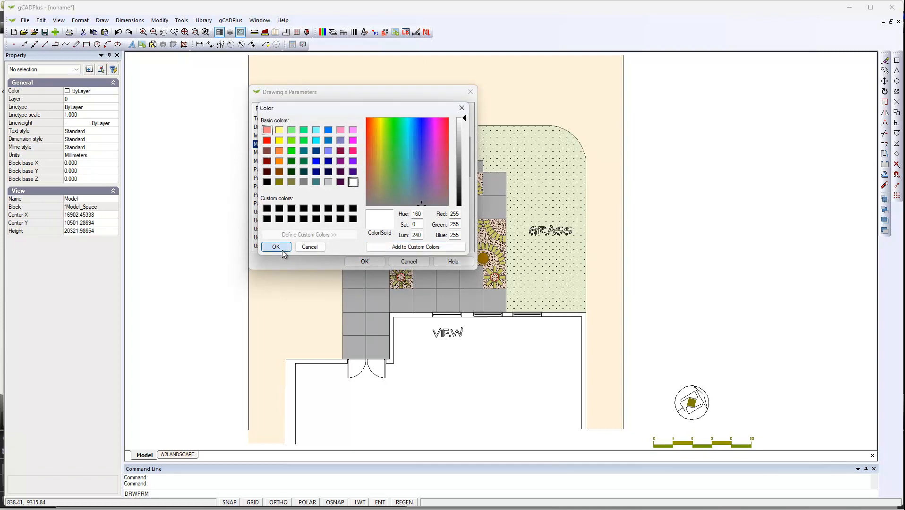
click(276, 247)
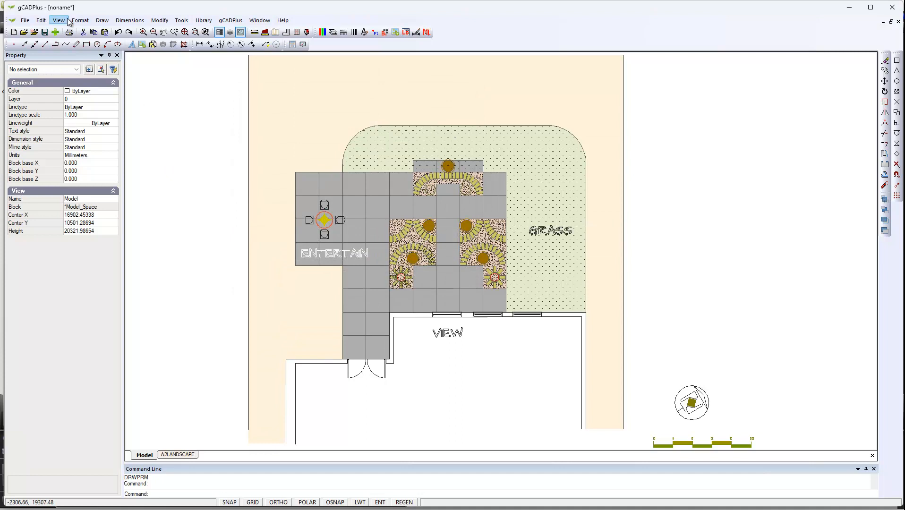
mouse_move(64, 25)
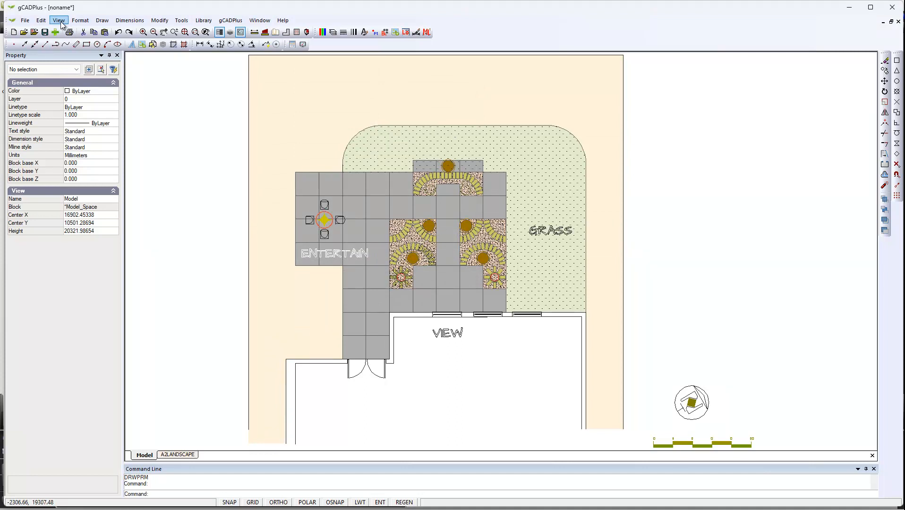
- Set the background to Black through View > Background Color, retrying the menu choice
click(58, 20)
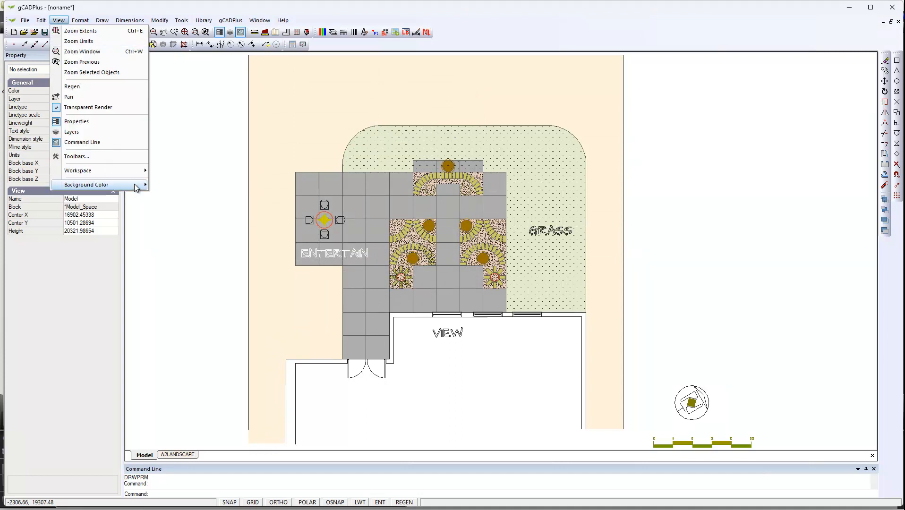
click(86, 184)
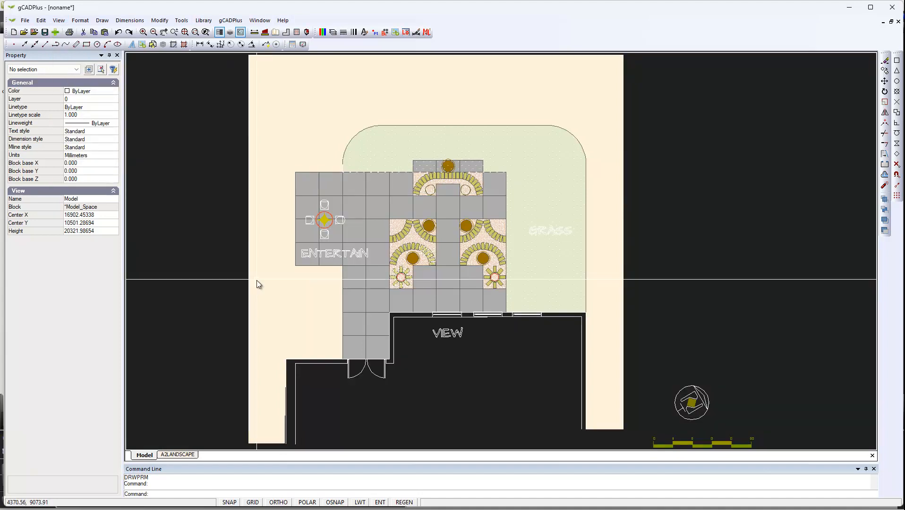
mouse_move(201, 291)
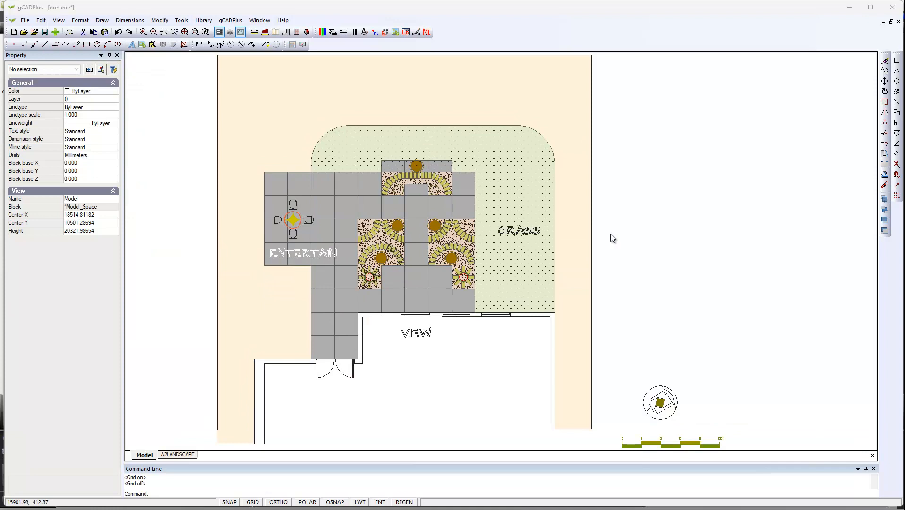
mouse_move(243, 282)
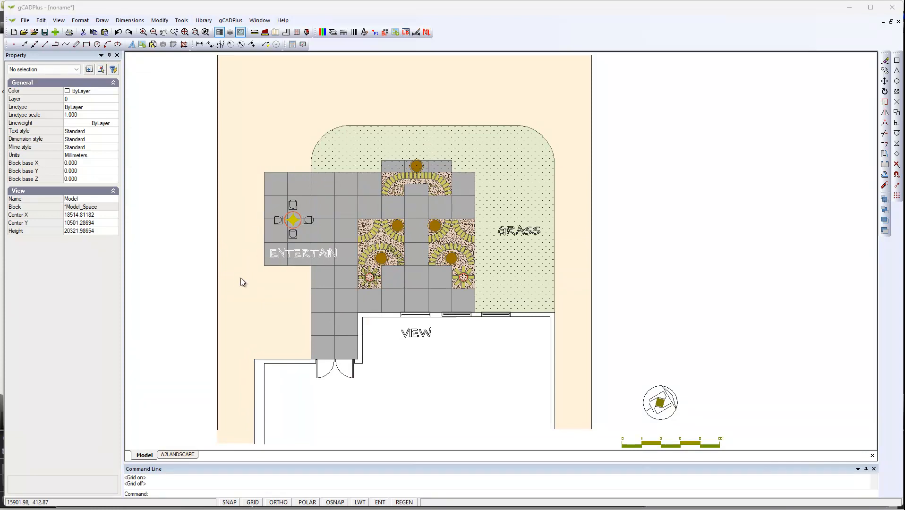
mouse_move(234, 284)
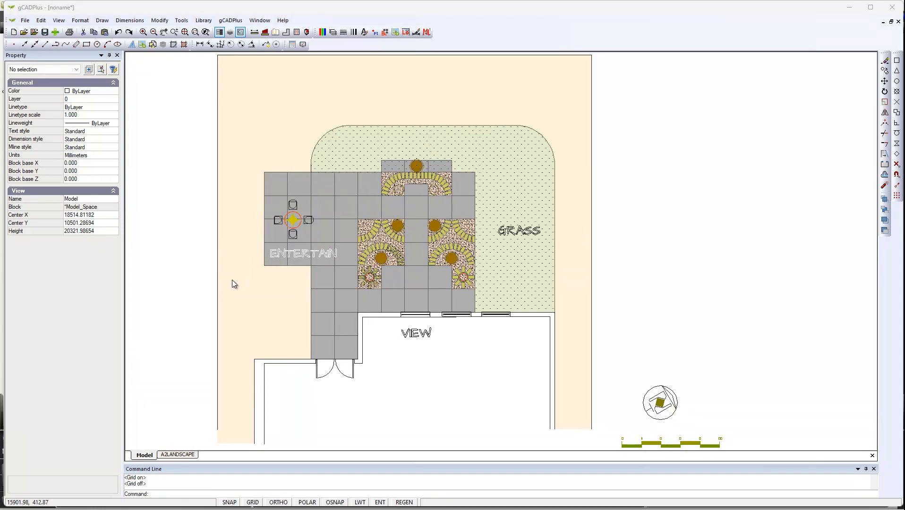
click(58, 21)
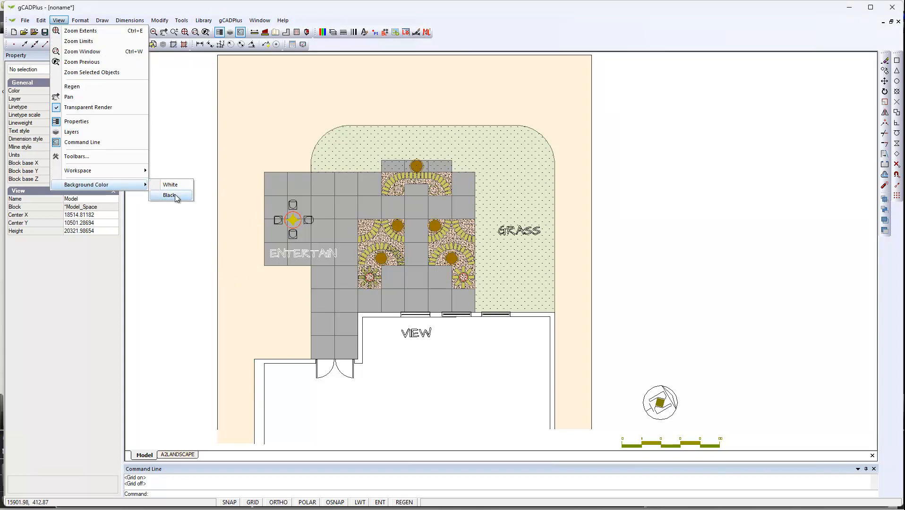
click(169, 195)
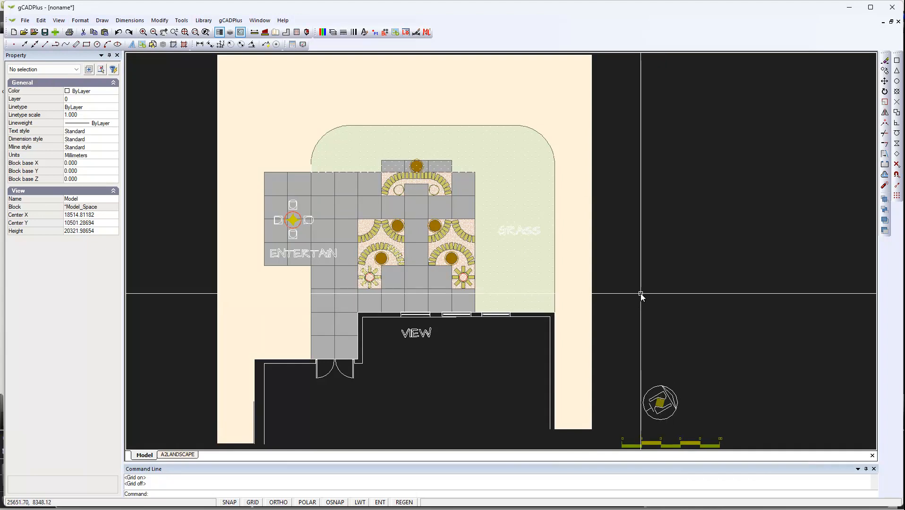
mouse_move(646, 310)
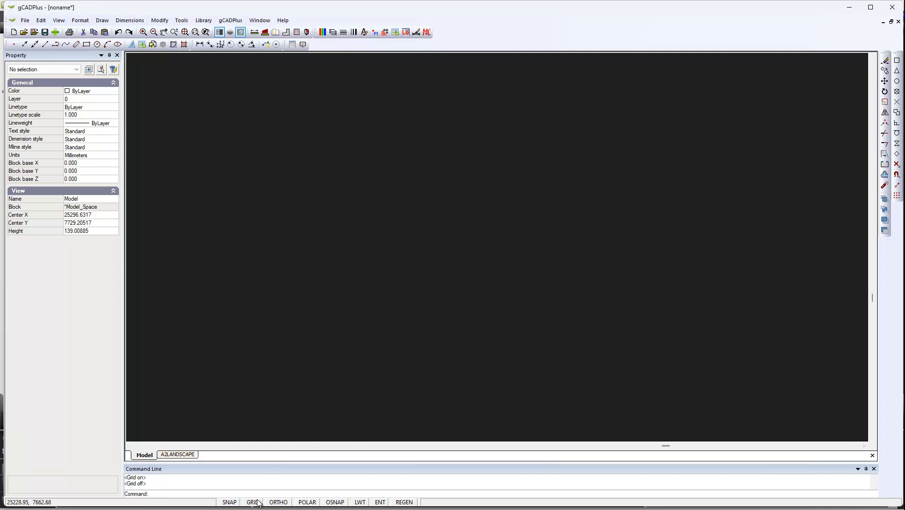
- Toggle GRID on in the status bar to show grid dots
click(253, 503)
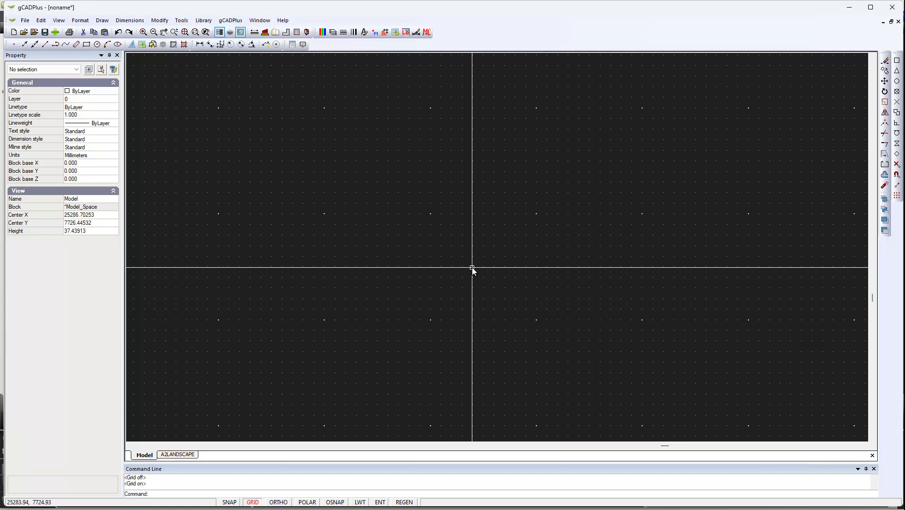
mouse_move(534, 218)
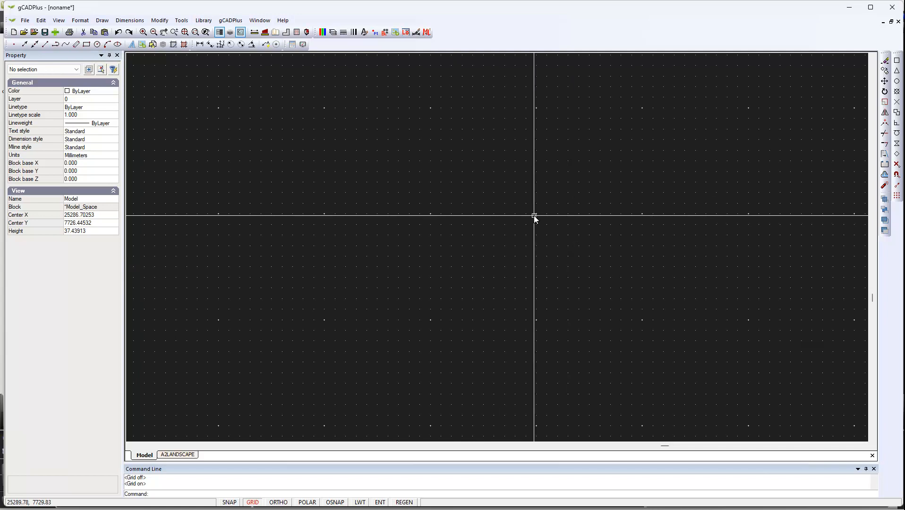
mouse_move(422, 235)
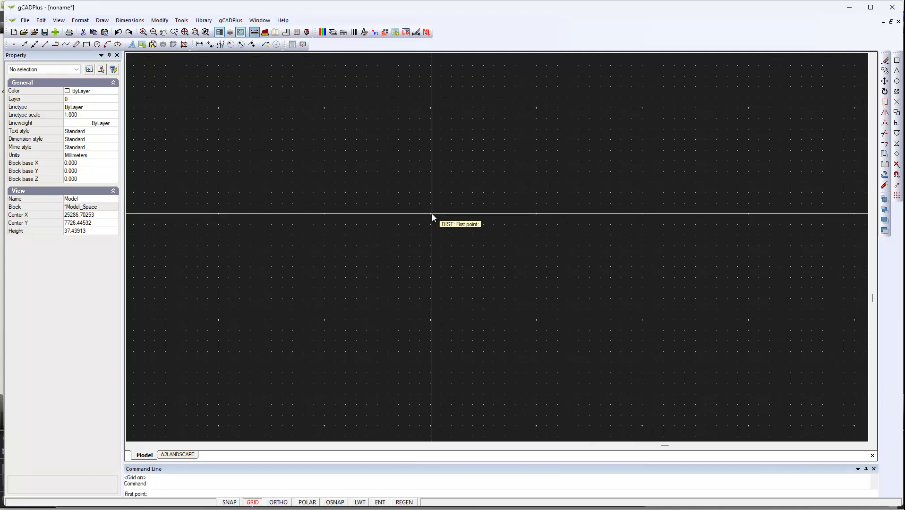
- Measure the spacing between two adjacent grid dots, about 10.2 units
click(430, 215)
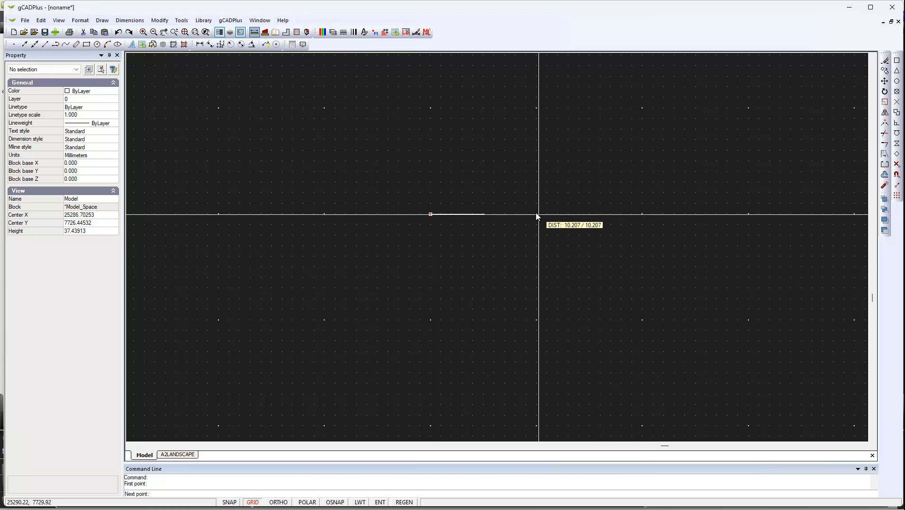
mouse_move(535, 217)
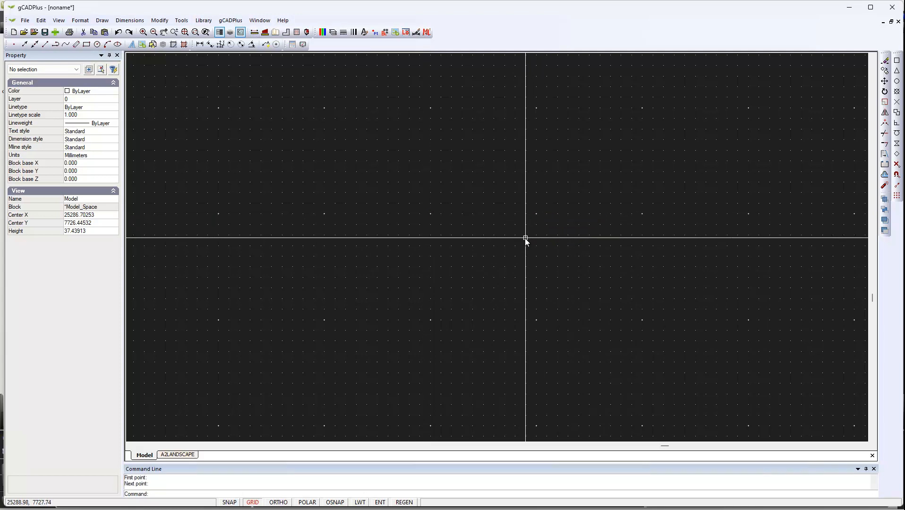
mouse_move(521, 242)
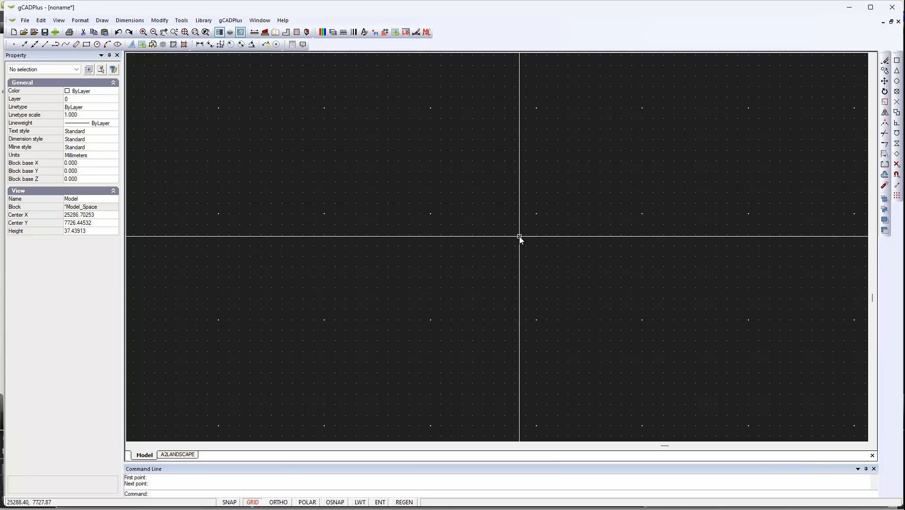
mouse_move(504, 247)
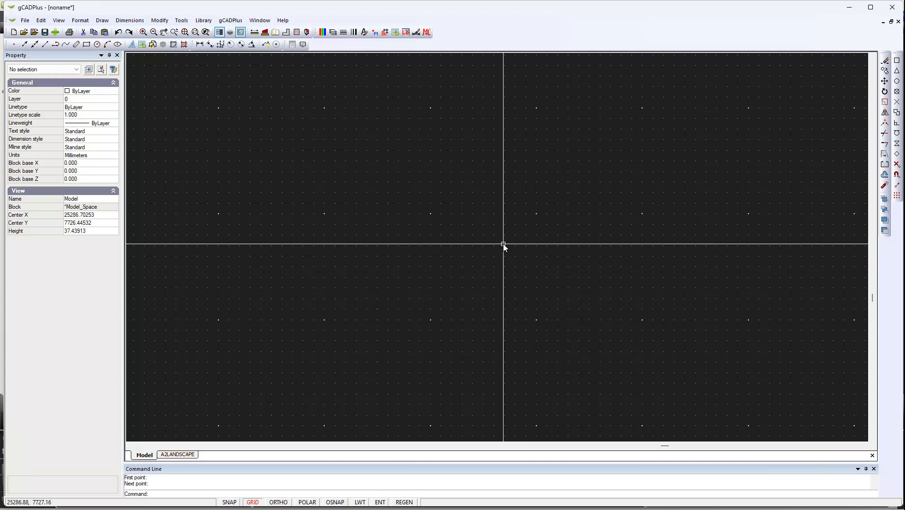
right_click(503, 244)
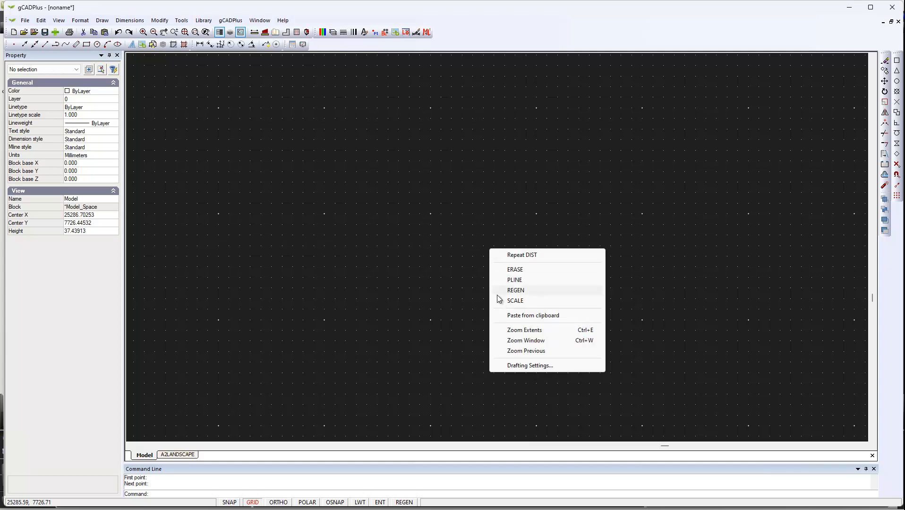
mouse_move(546, 365)
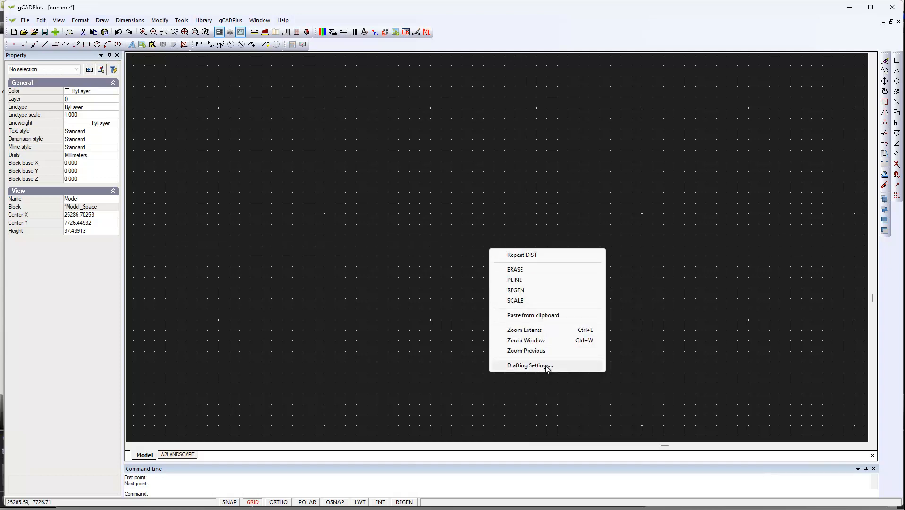
- In Drafting Settings, set Grid and Snap step X and Y to 1000
click(530, 366)
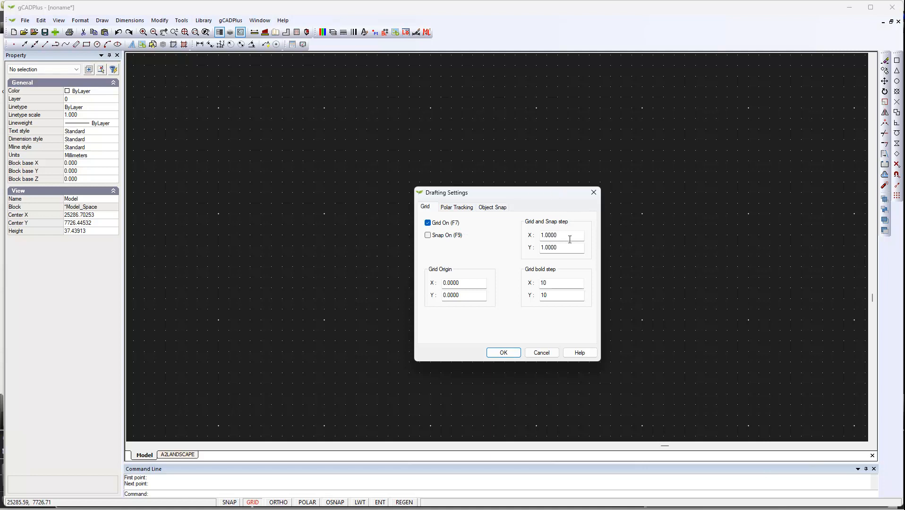
click(560, 235)
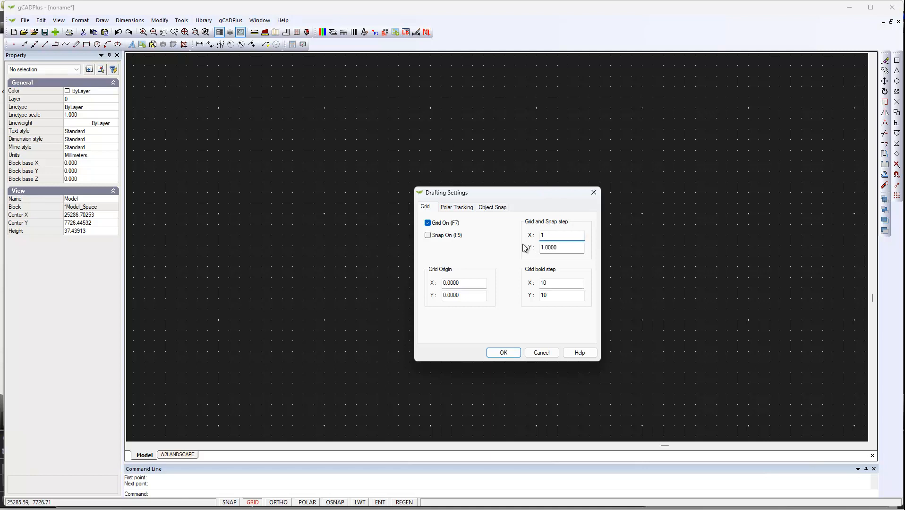
text(1000)
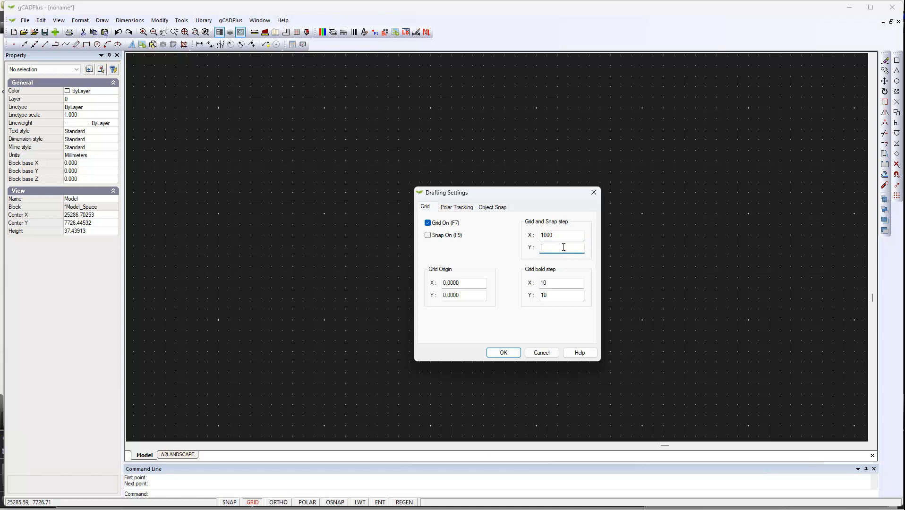
text(1000)
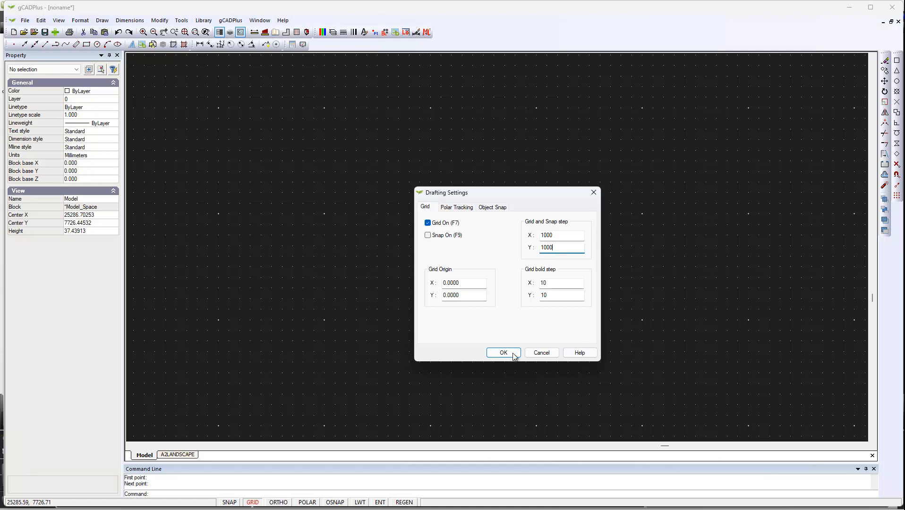
click(503, 353)
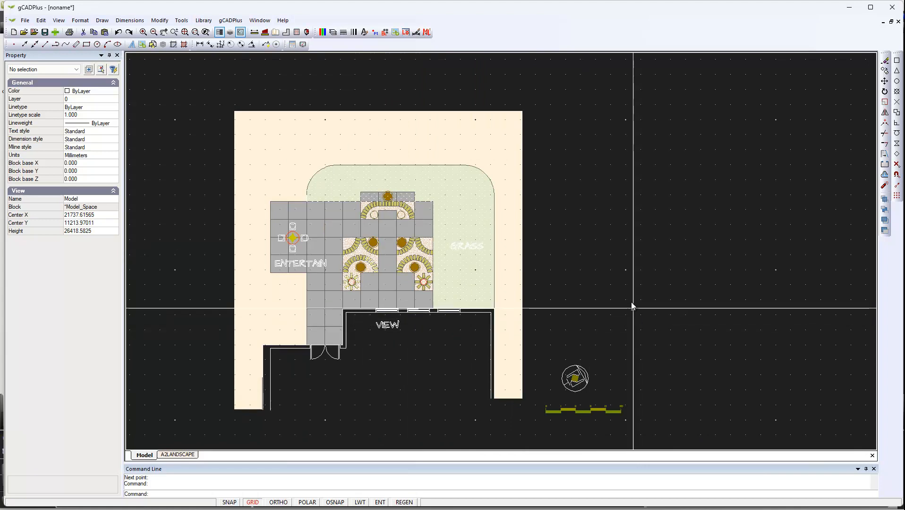
mouse_move(620, 275)
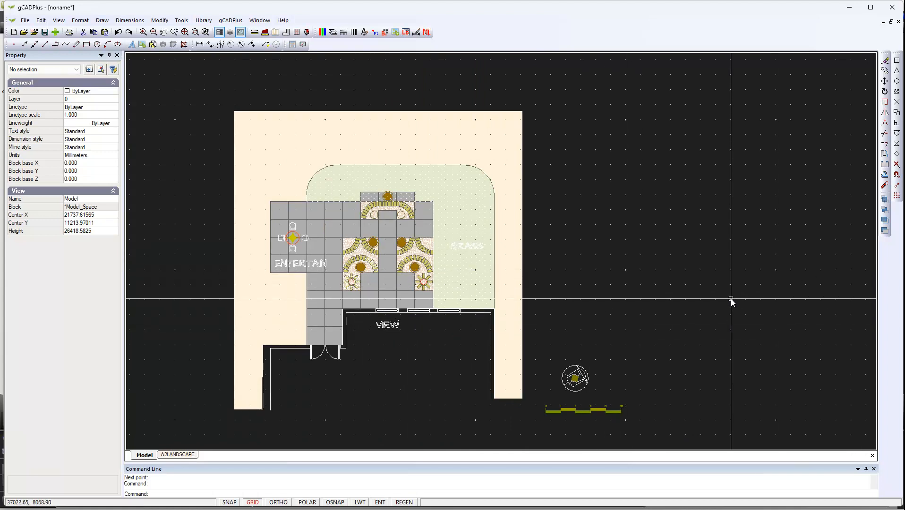
- Reopen Drafting Settings from the right-click menu to confirm the 1000 grid and snap spacing
right_click(732, 301)
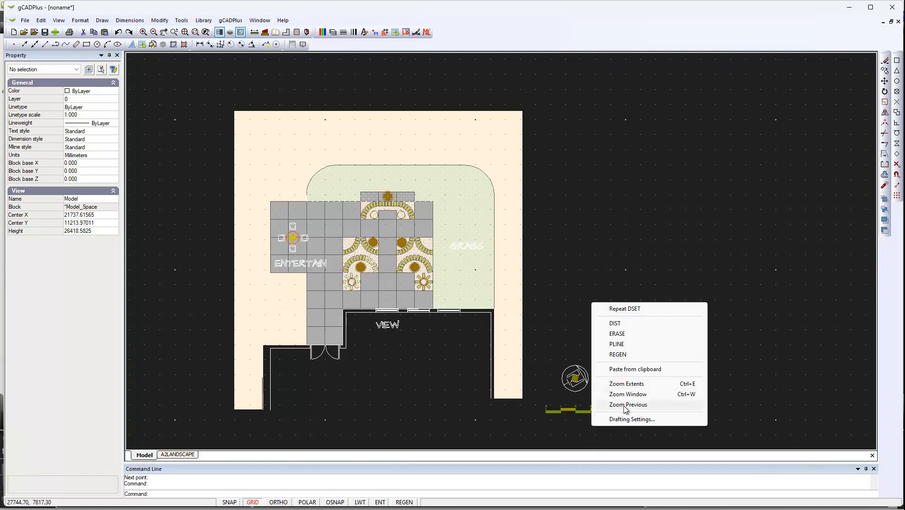
click(633, 420)
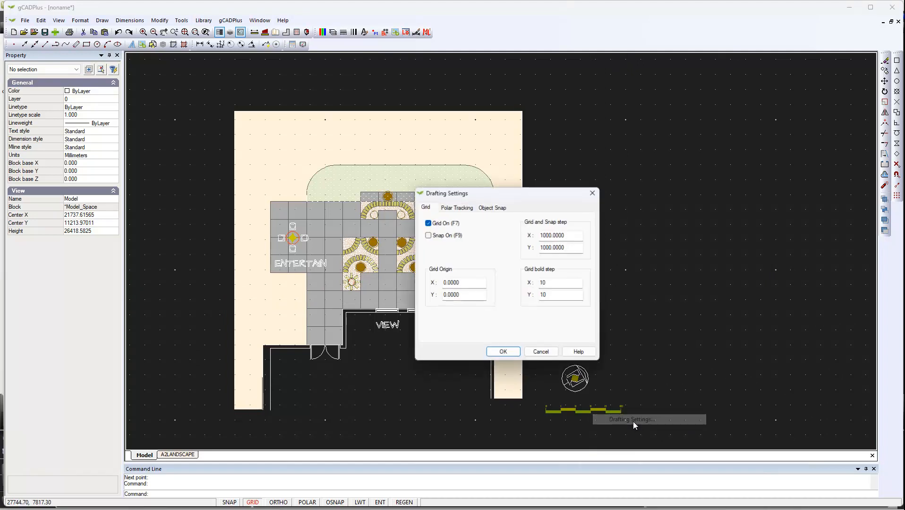
- Enter 10000 for grid and snap spacing in X and Y, then confirm
click(560, 235)
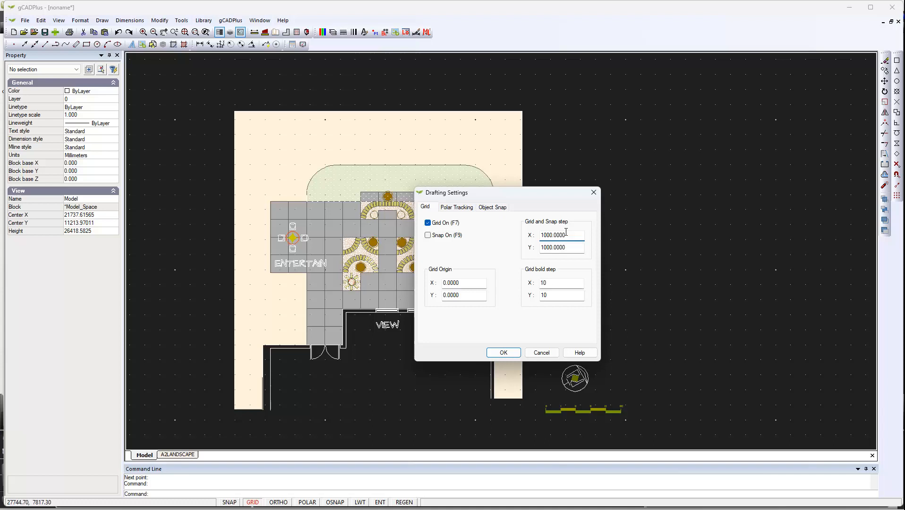
text(1)
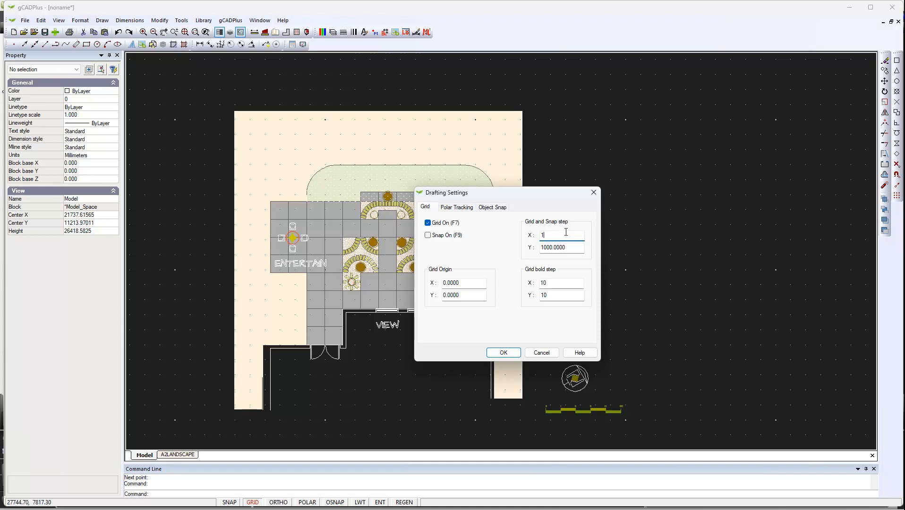
text(0000)
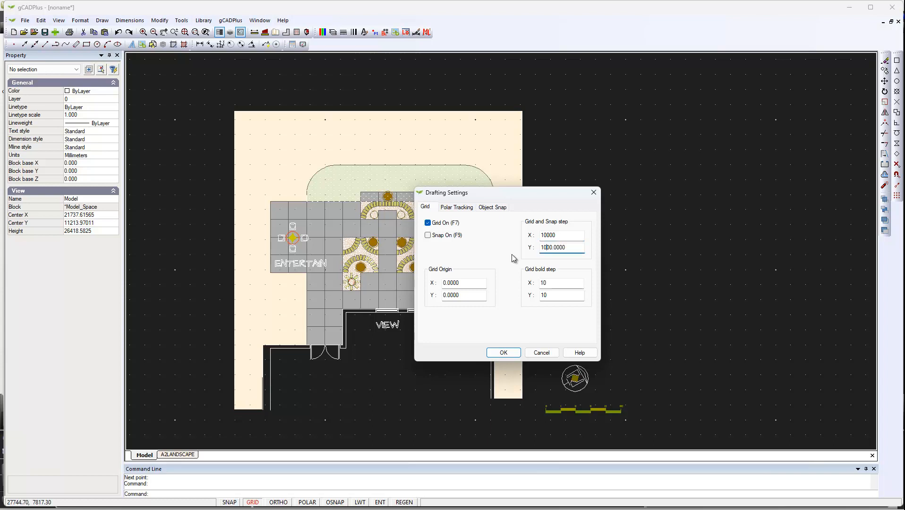
text(10000.0000)
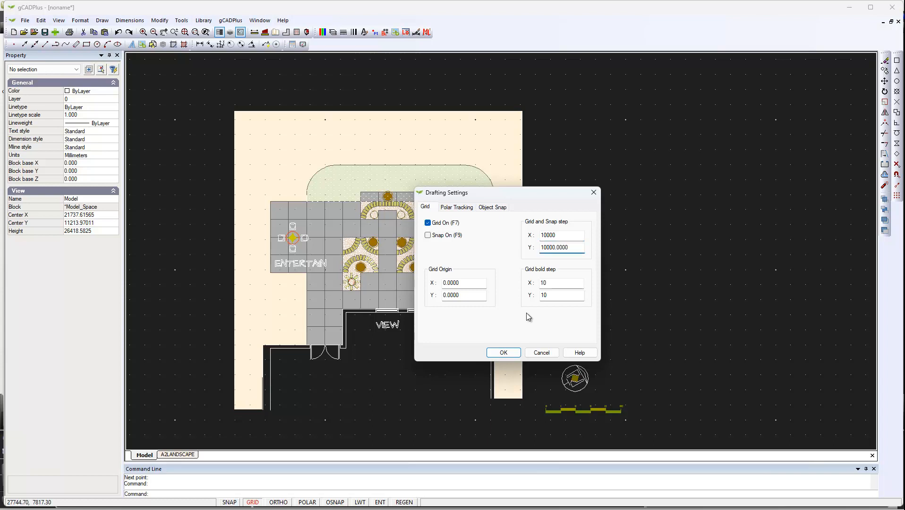
click(502, 352)
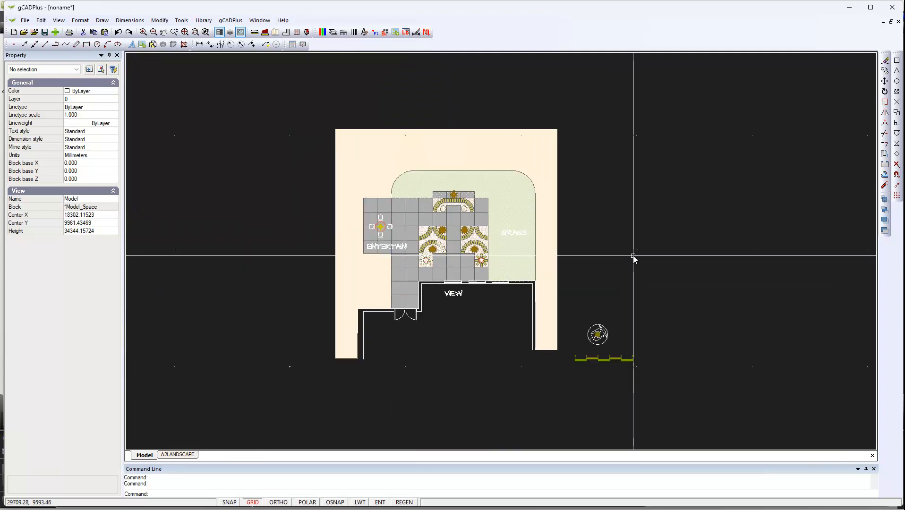
- Zoom out and enable SNAP on the status bar to lock to the 10000 grid
scroll(down, 3)
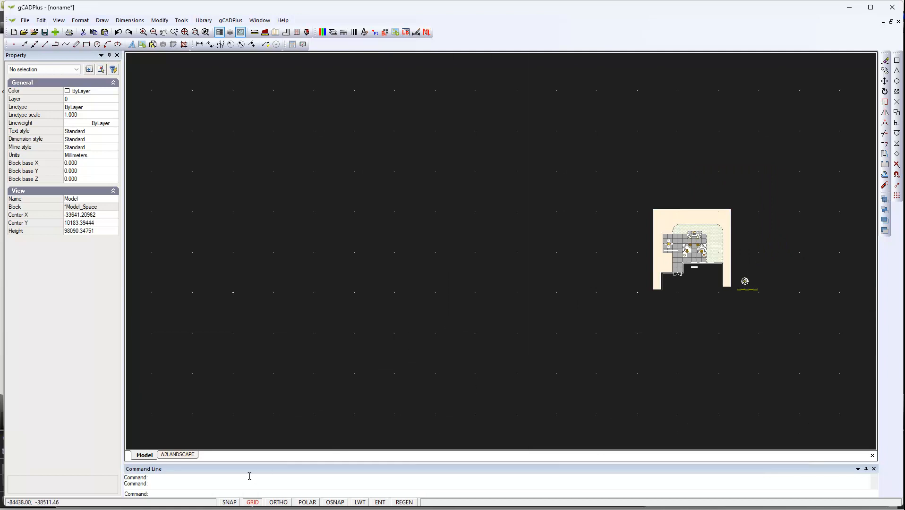
click(229, 502)
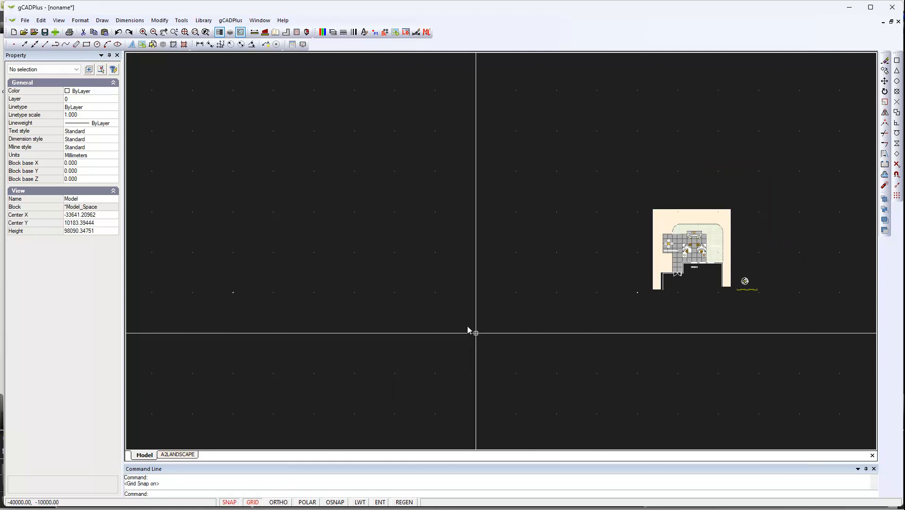
mouse_move(557, 253)
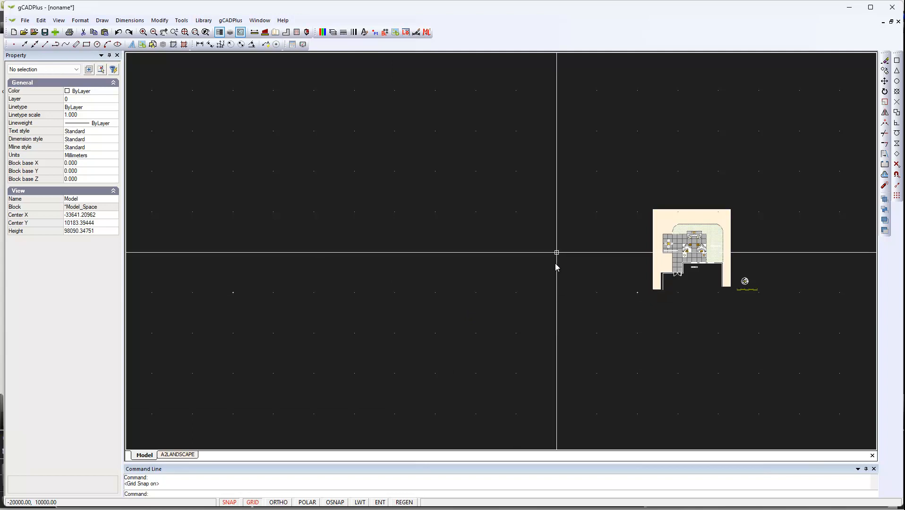
mouse_move(394, 172)
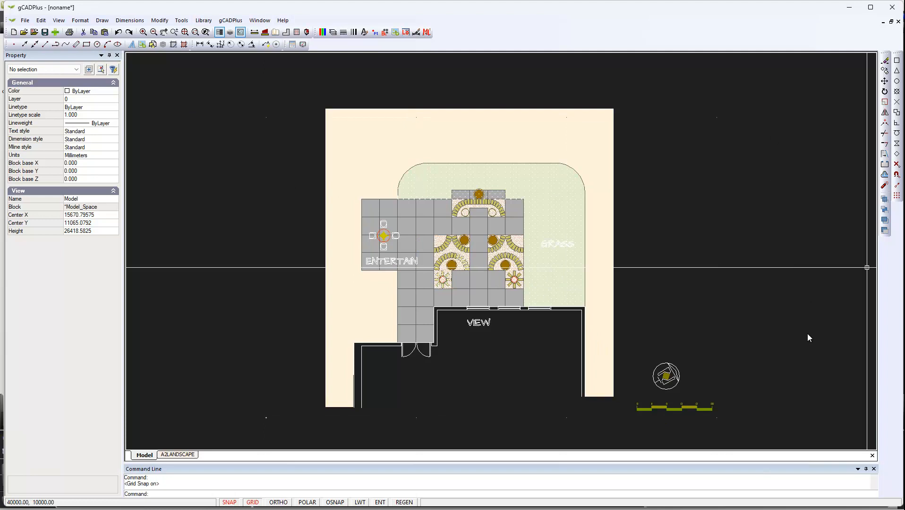
mouse_move(718, 417)
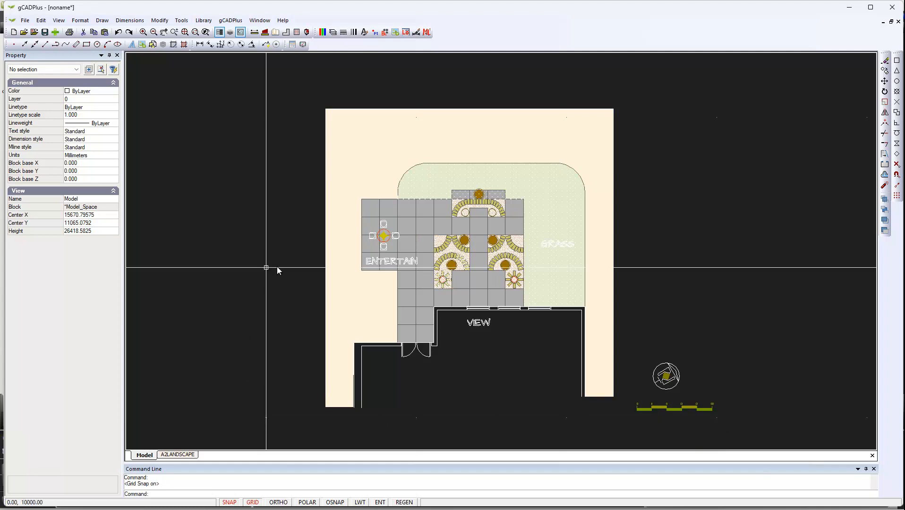
mouse_move(208, 312)
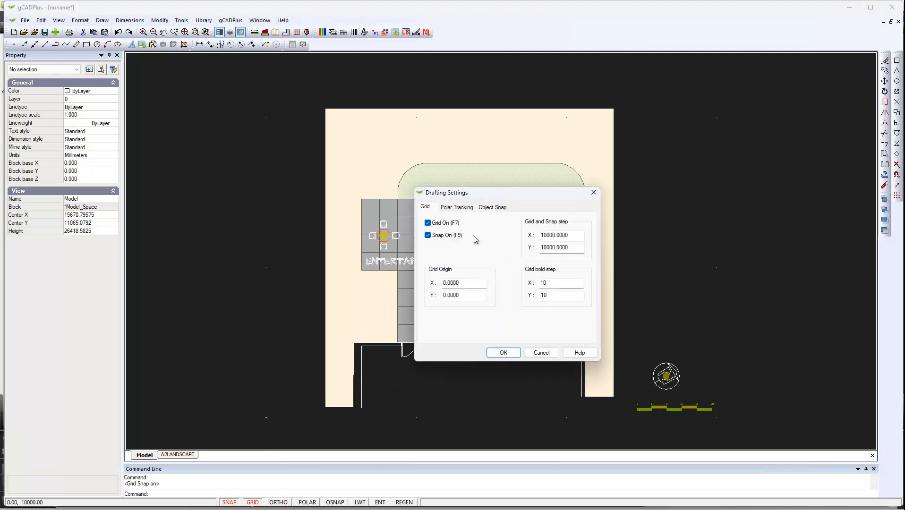
click(463, 295)
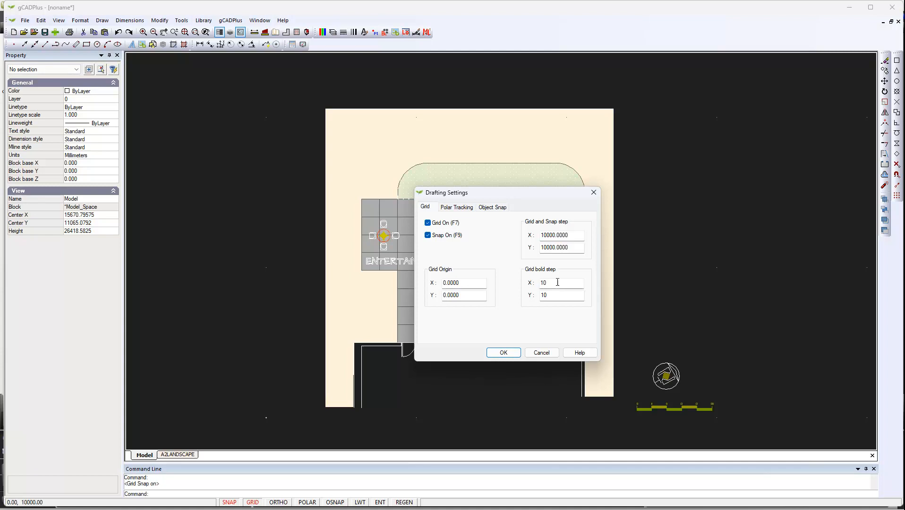
mouse_move(527, 279)
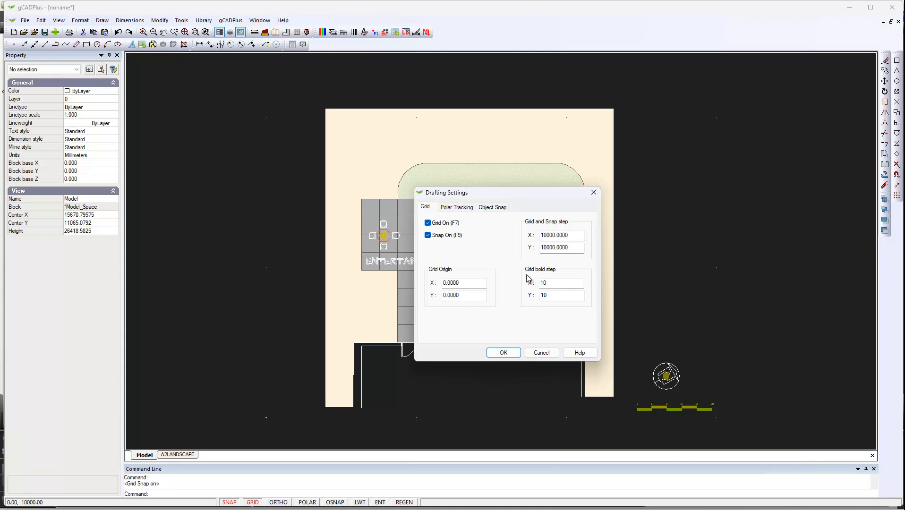
mouse_move(525, 305)
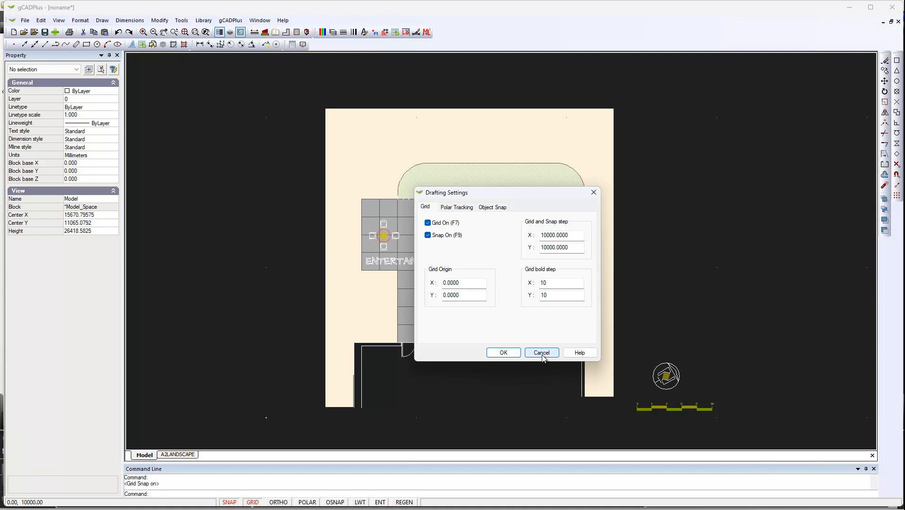
click(541, 353)
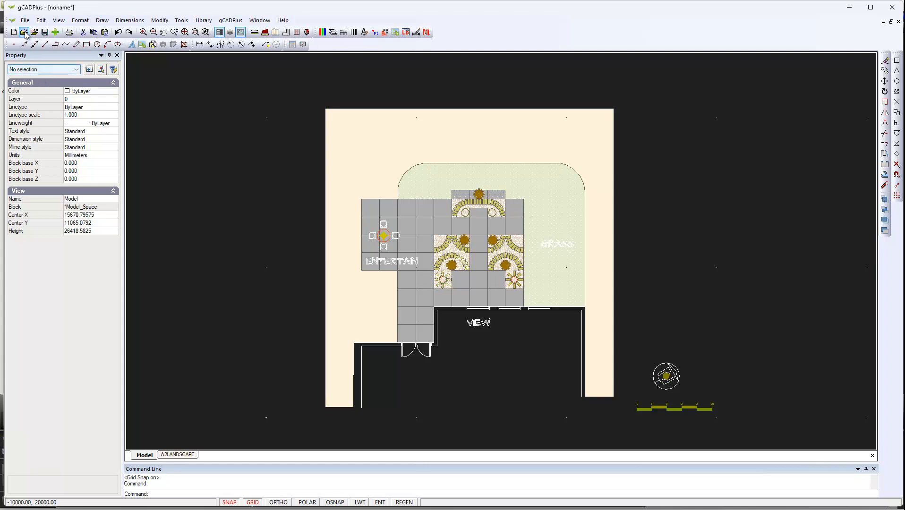
- Switch to a white background and zoom the view with the mouse wheel
click(25, 20)
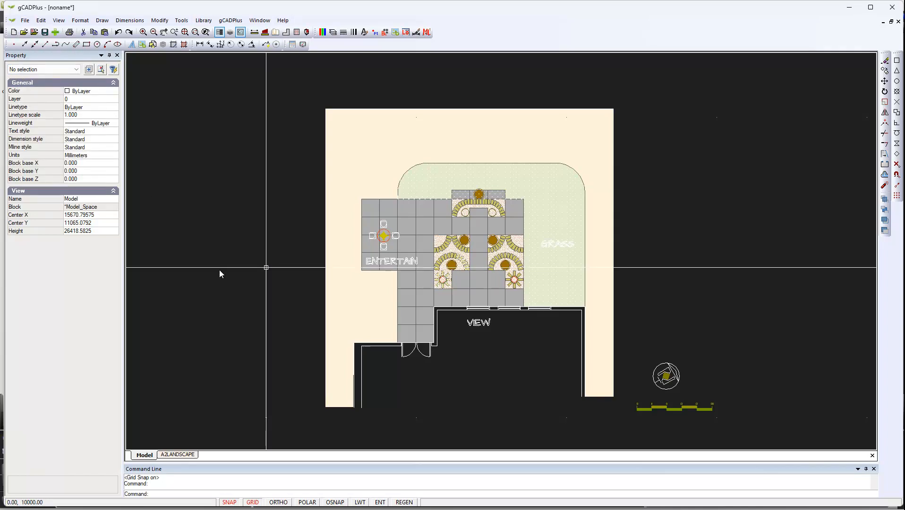
mouse_move(234, 296)
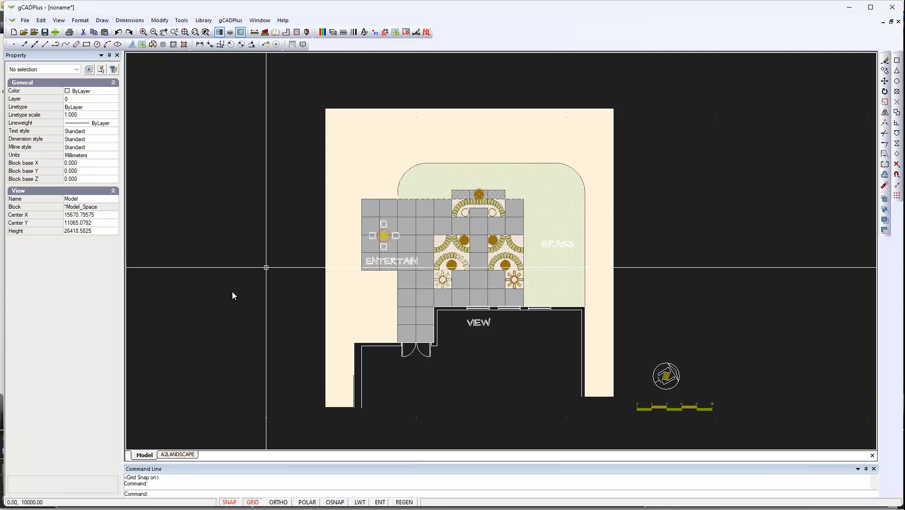
scroll(down, 3)
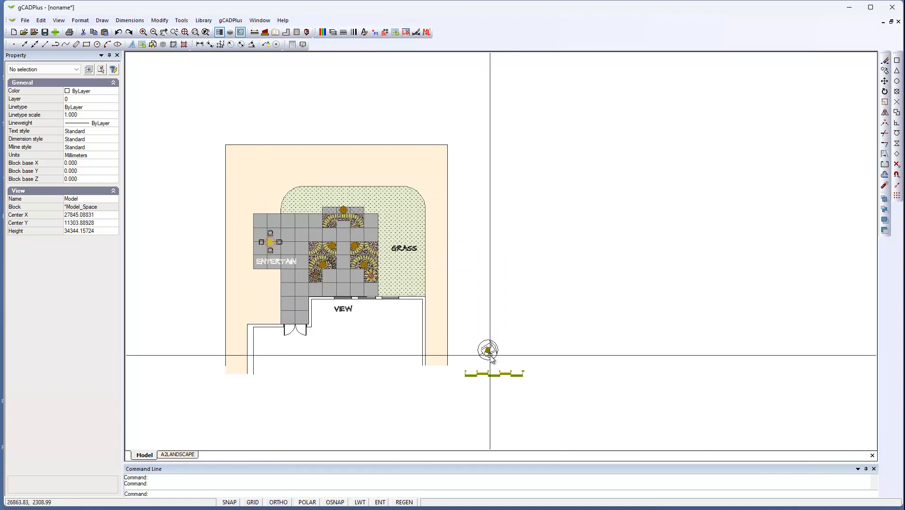
- Copy the north point symbol far to the right and scale the copy by 0.1
click(487, 351)
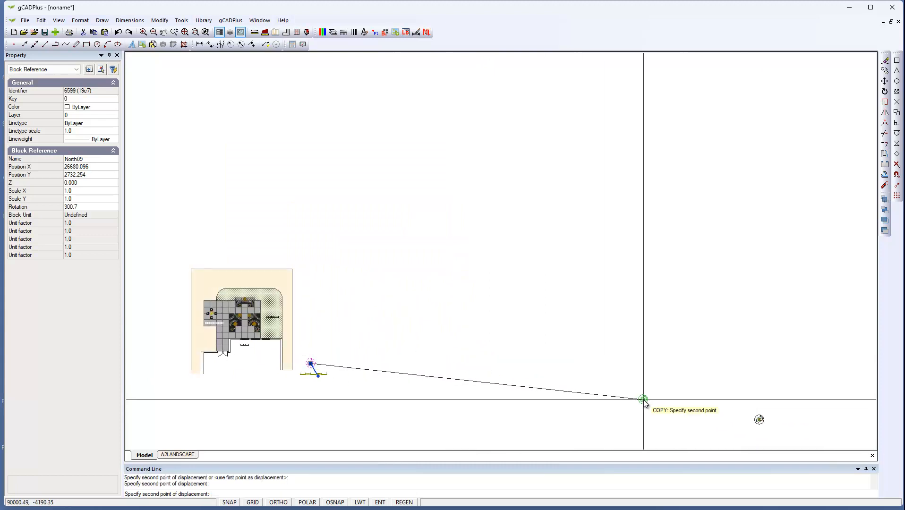
click(762, 420)
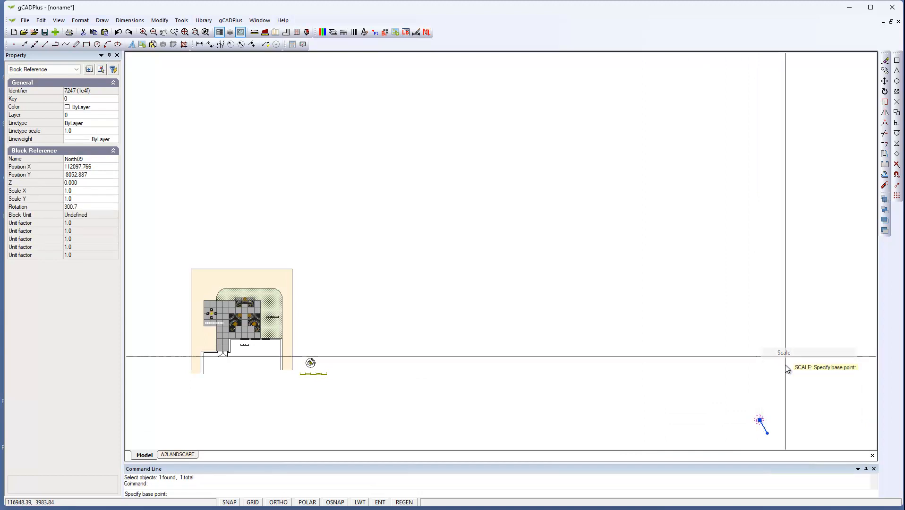
click(761, 421)
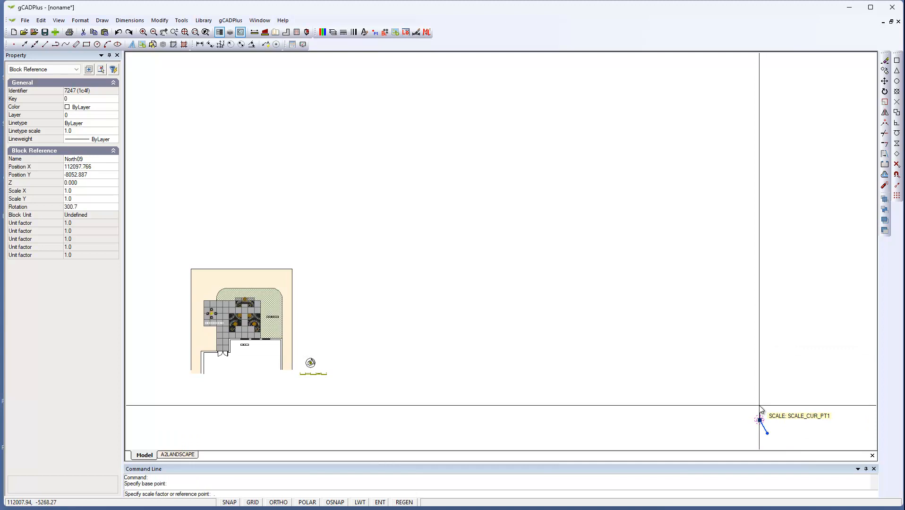
text(.1)
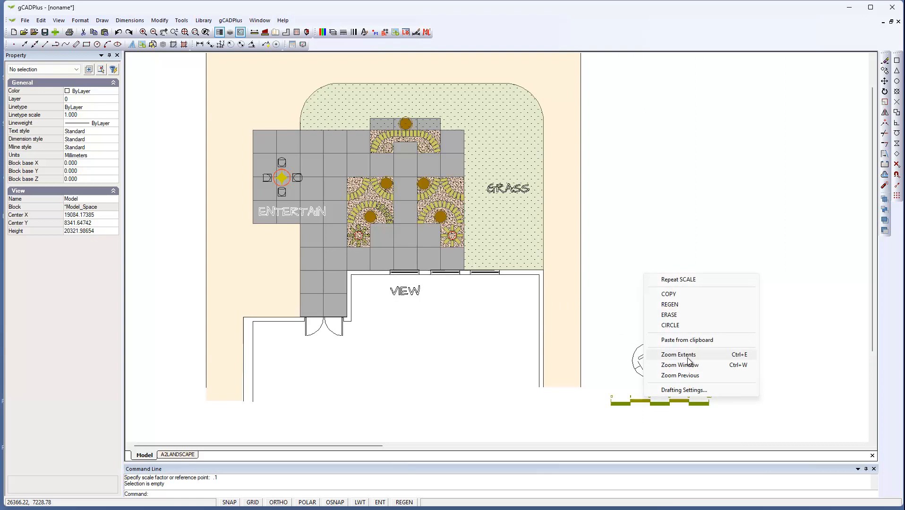
mouse_move(677, 355)
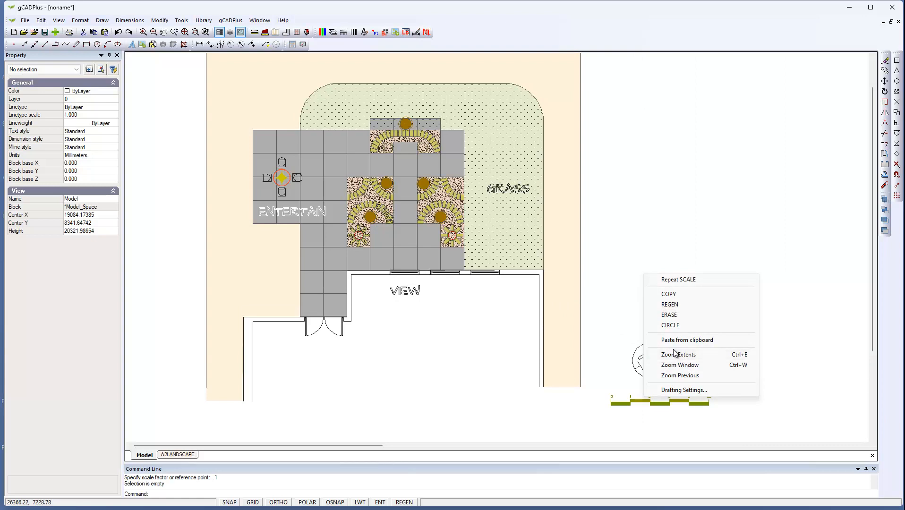
- Zoom to extents so all objects, including the tiny north arrow copy, fit the view
click(679, 354)
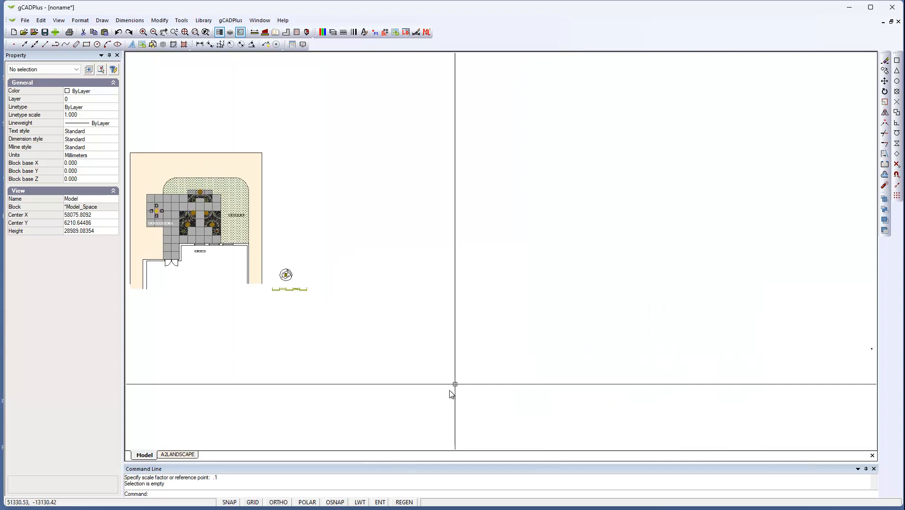
mouse_move(830, 369)
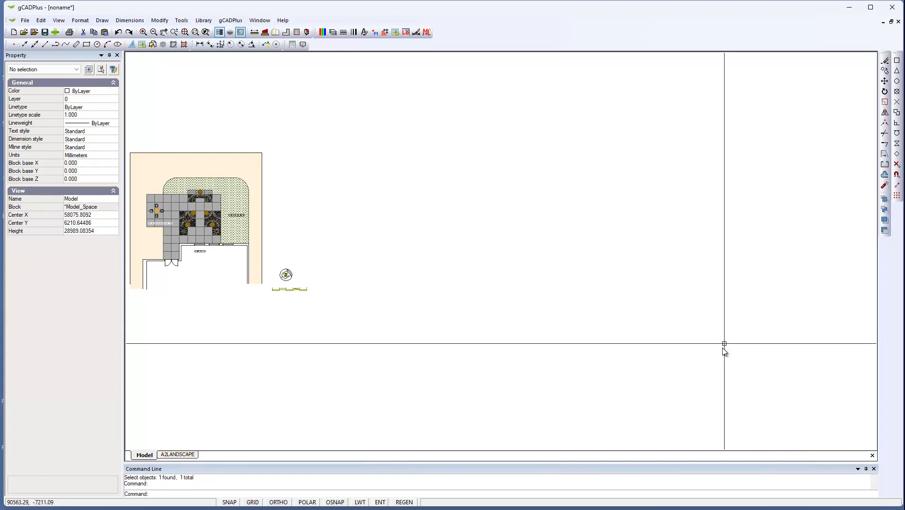
- Confirm erasing the far-right north arrow copy and bring up the quick command menu
right_click(724, 352)
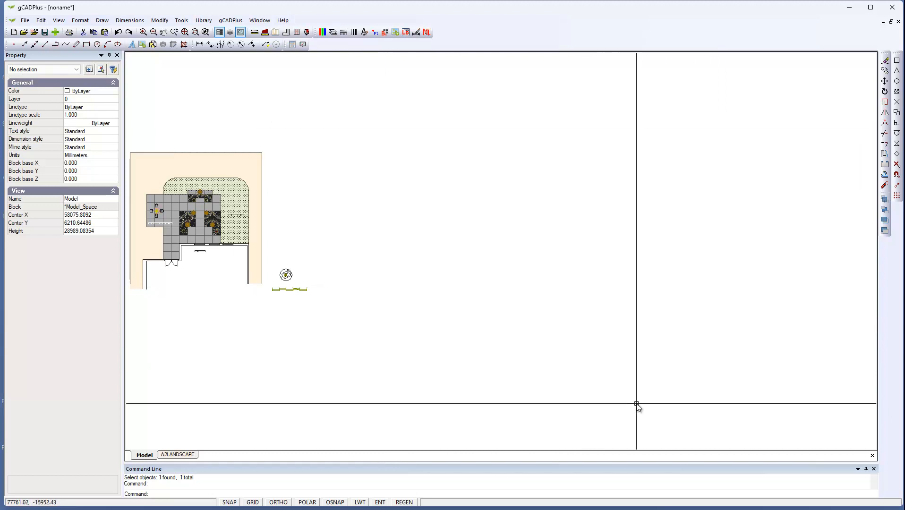
mouse_move(444, 352)
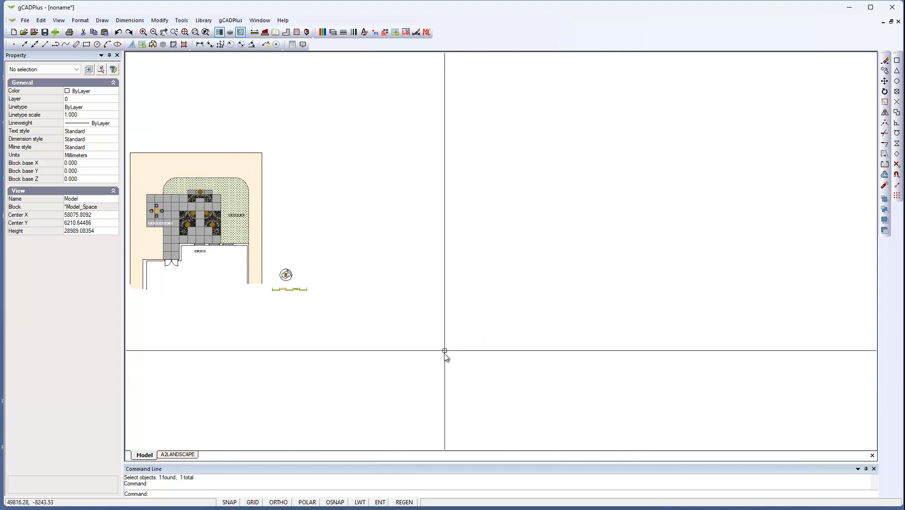
mouse_move(404, 503)
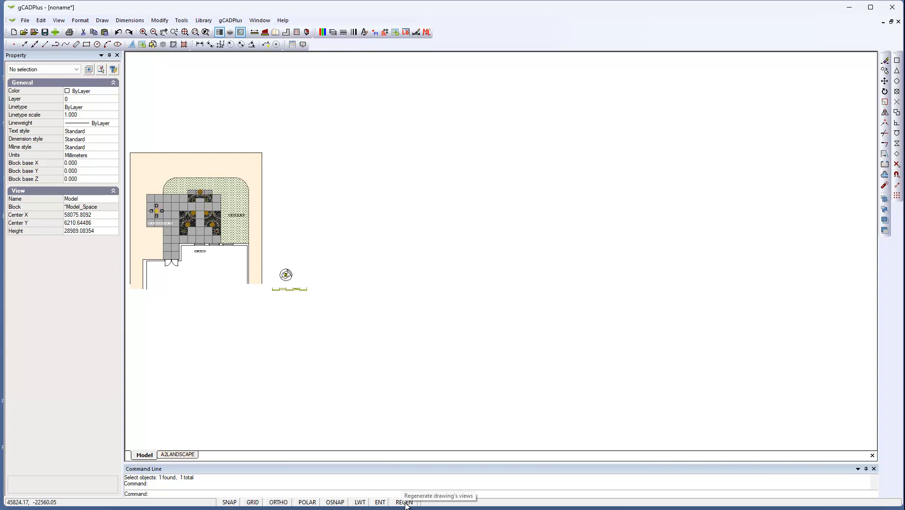
right_click(434, 340)
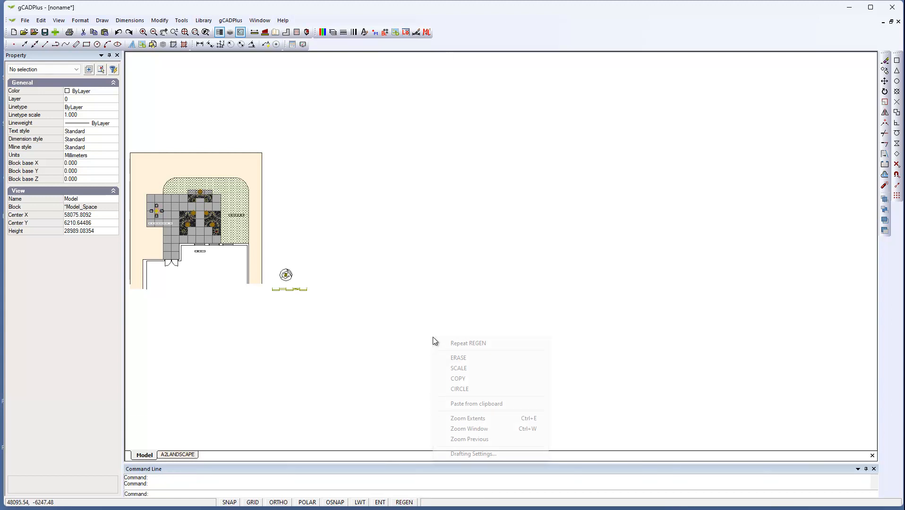